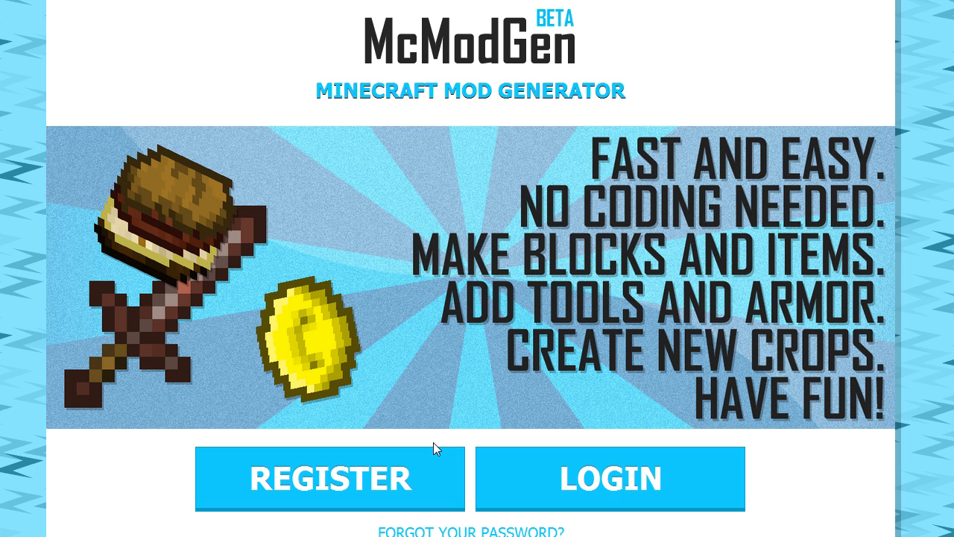
mouse_move(421, 442)
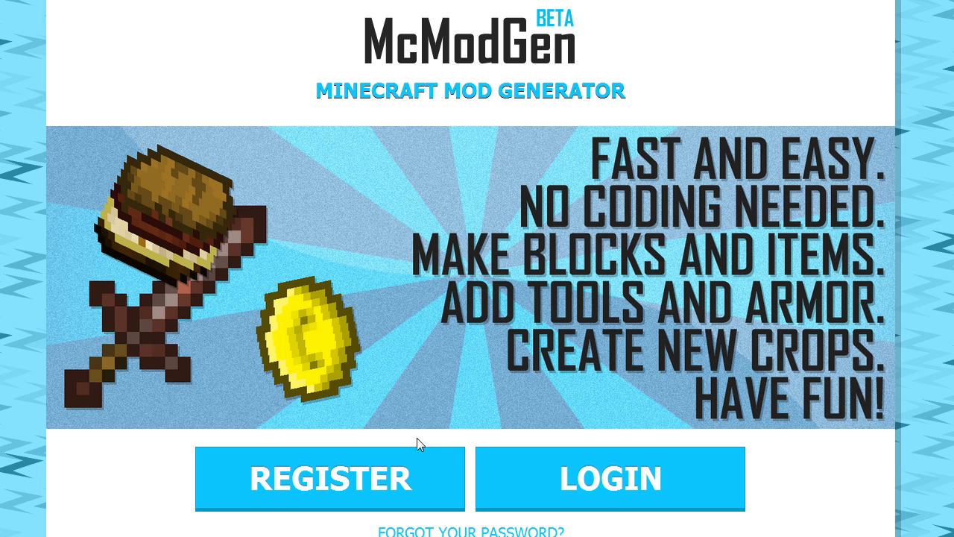
mouse_move(408, 436)
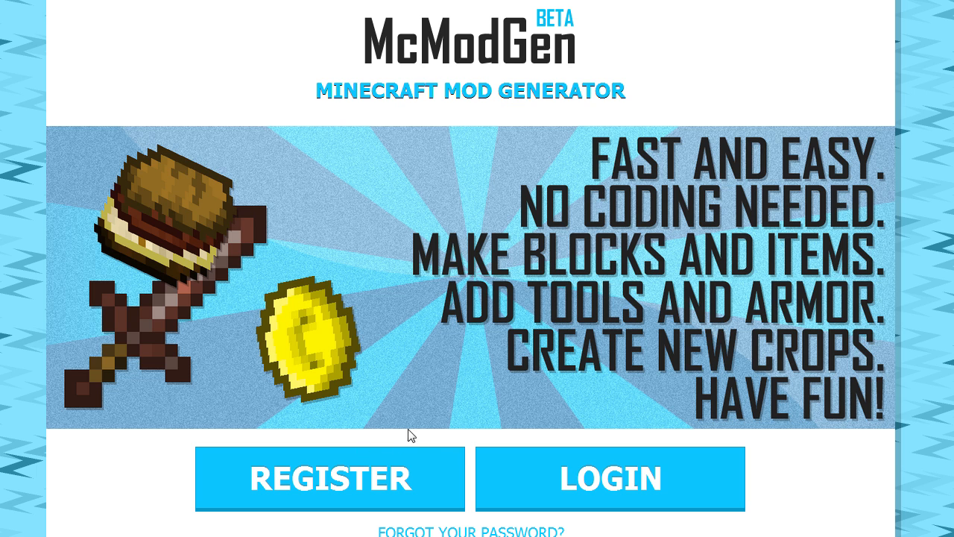
mouse_move(48, 215)
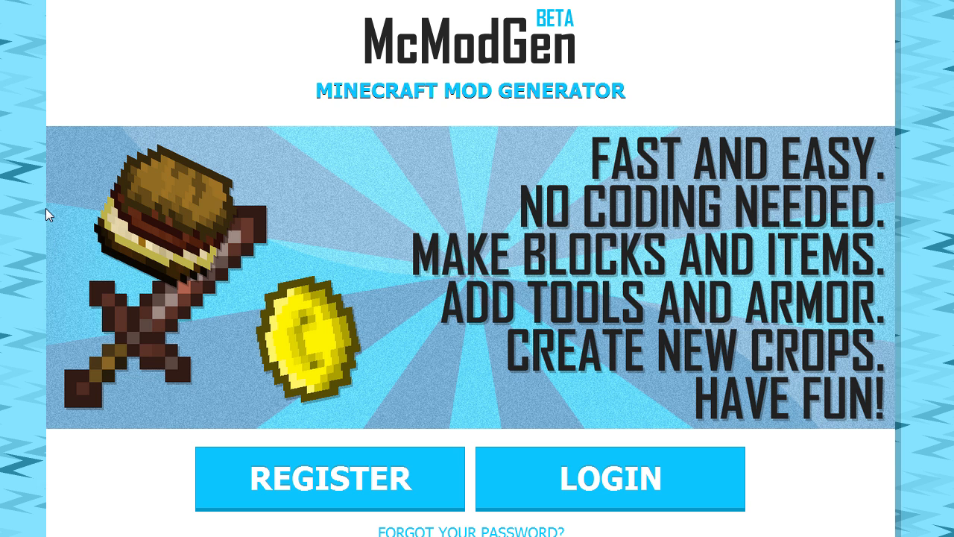
mouse_move(188, 39)
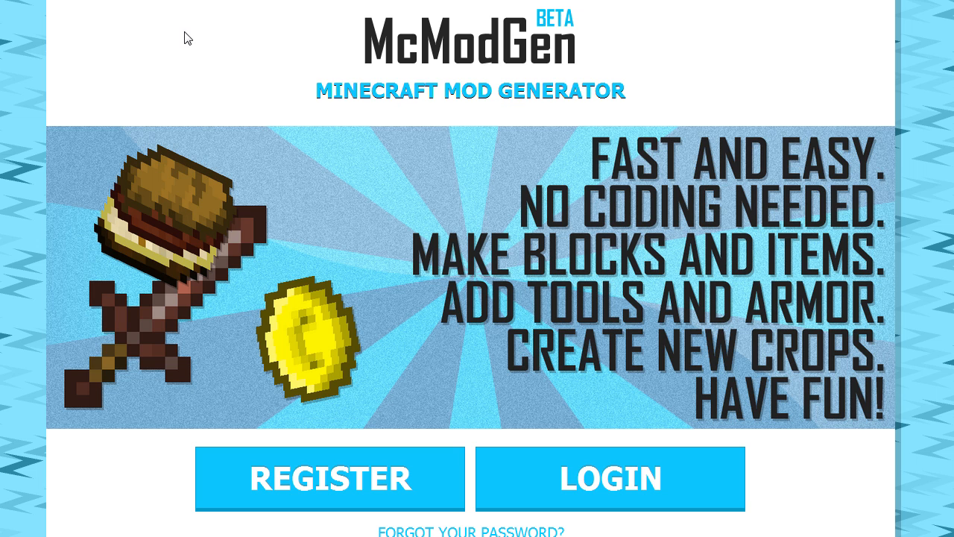
mouse_move(227, 338)
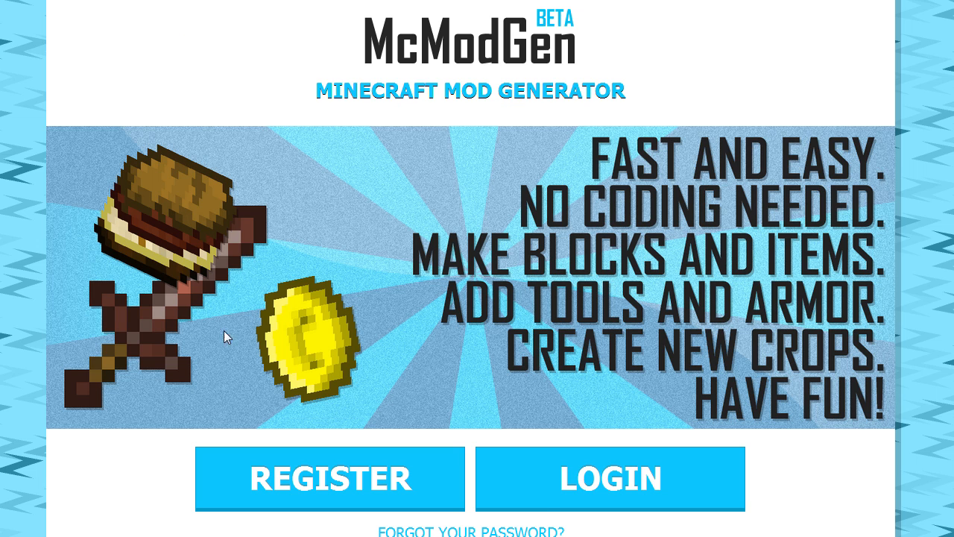
- Log in to McModGen with username and password and open the SixPointOh project
click(610, 479)
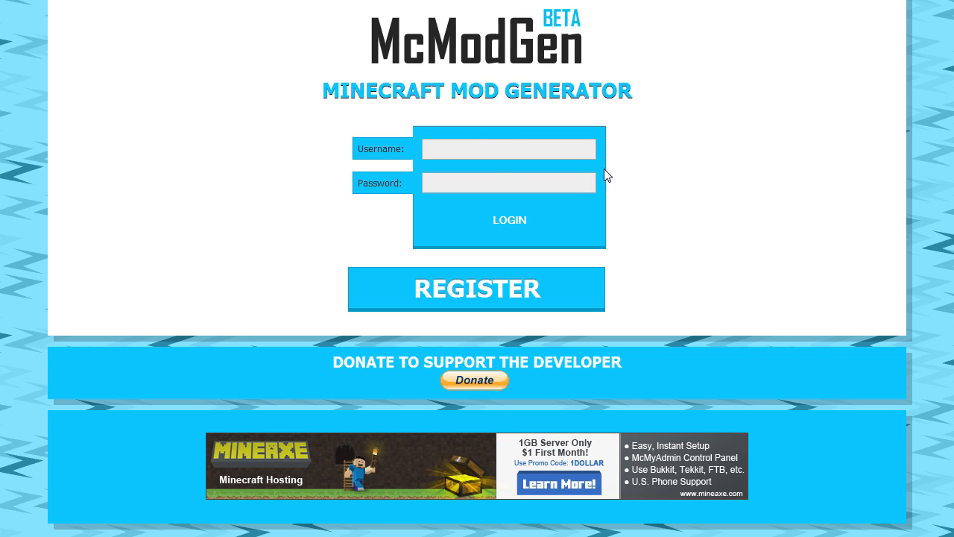
text(Nikc-Nack)
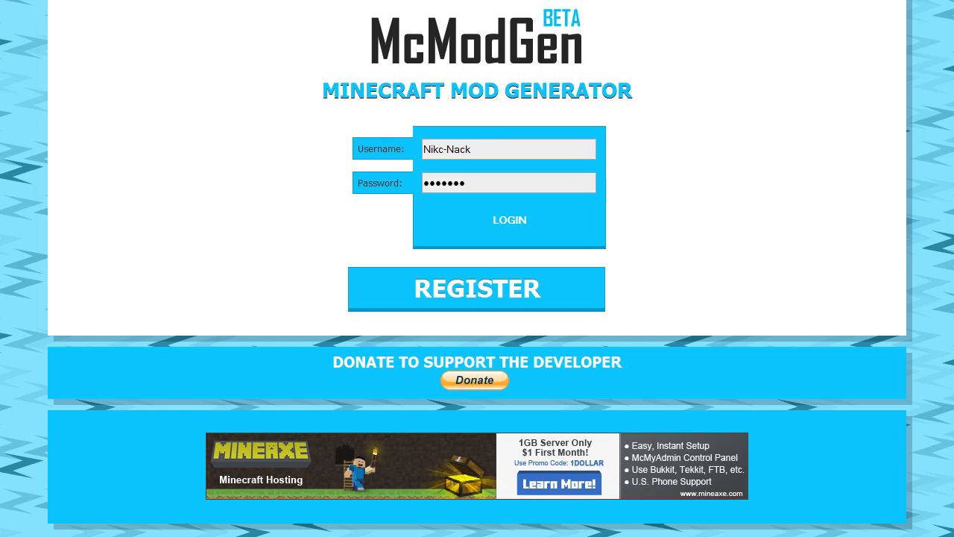
click(510, 219)
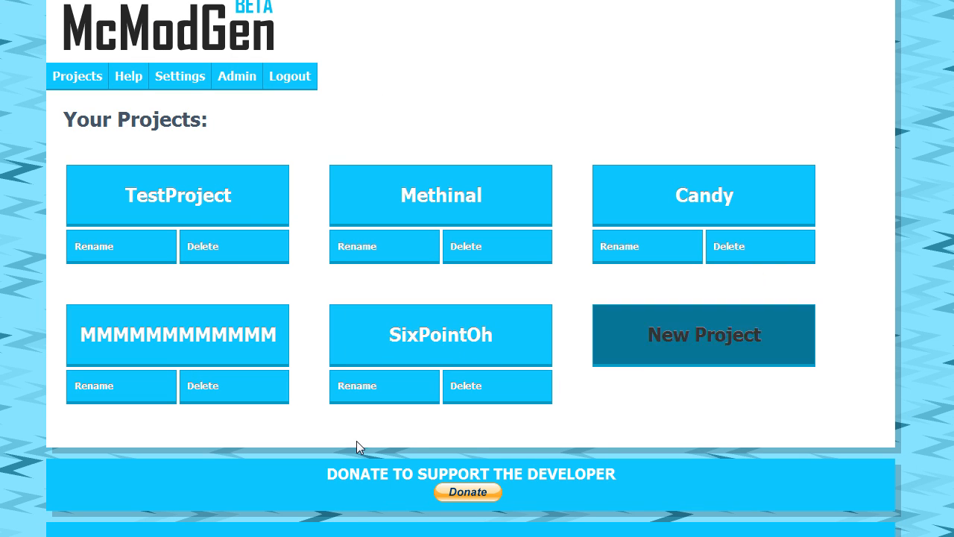
mouse_move(418, 364)
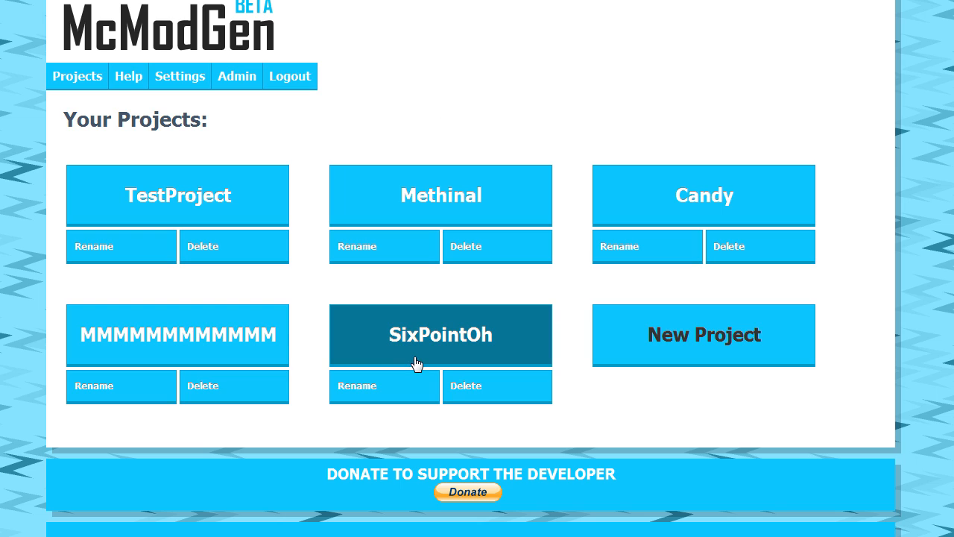
mouse_move(460, 334)
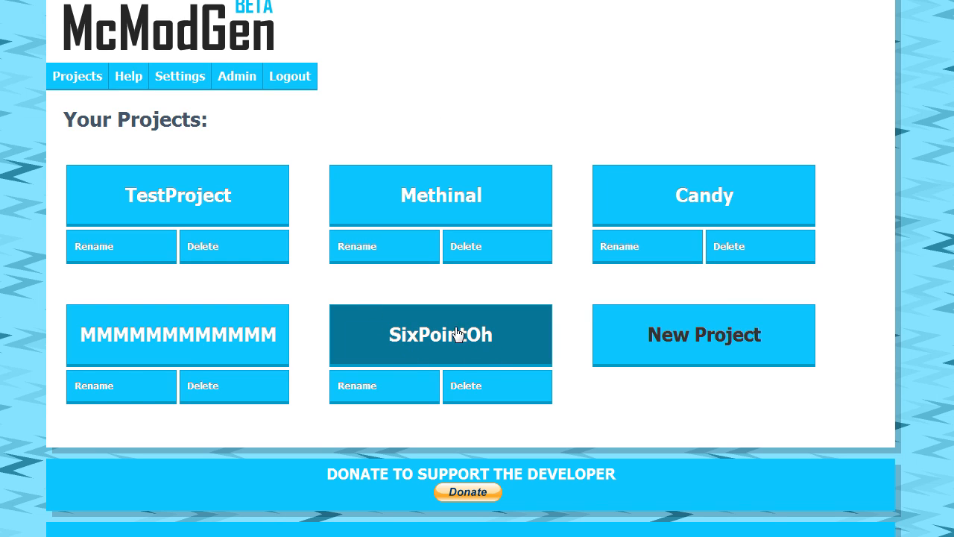
click(441, 334)
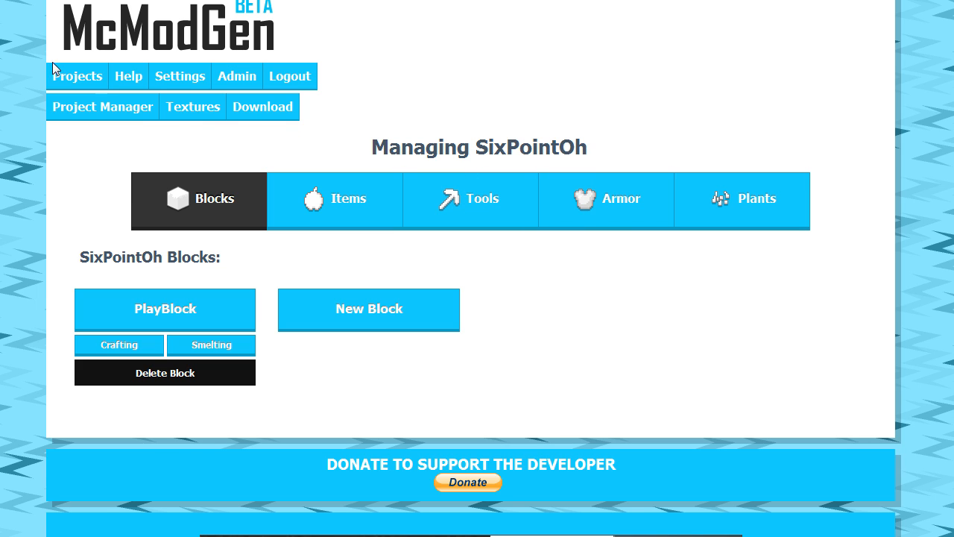
mouse_move(266, 119)
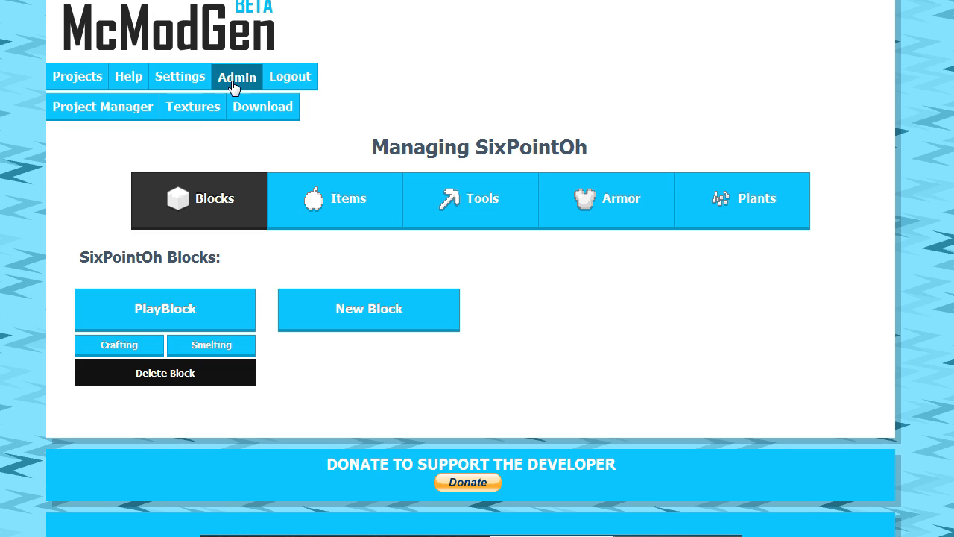
mouse_move(240, 40)
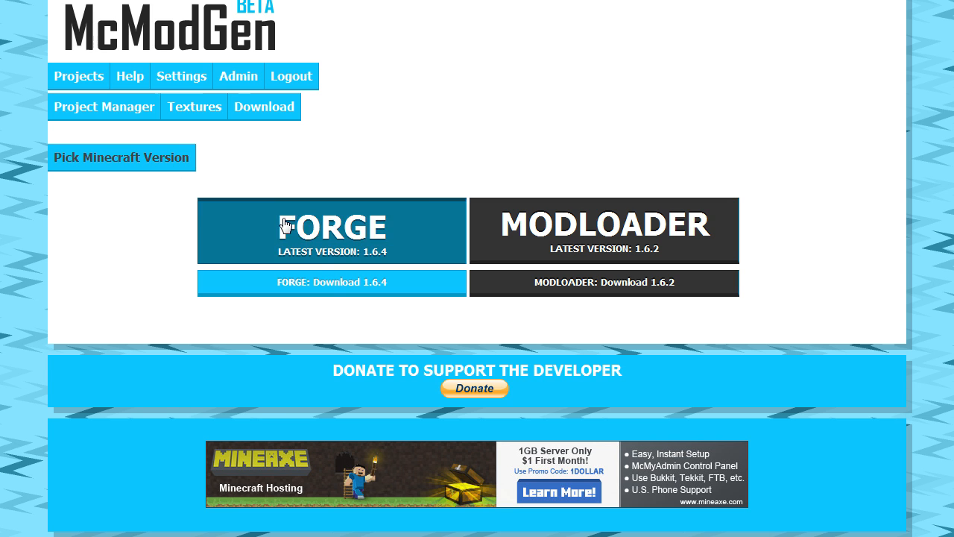
mouse_move(259, 226)
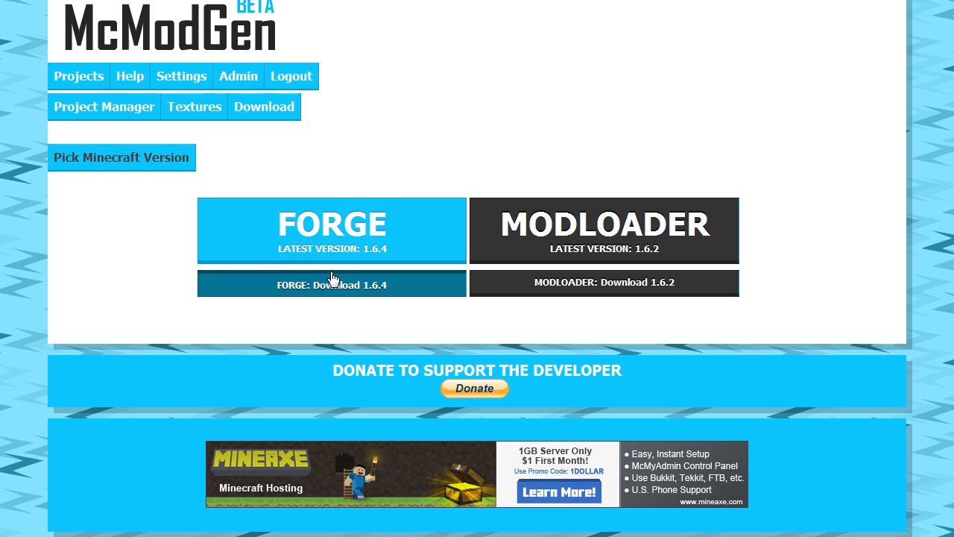
mouse_move(331, 292)
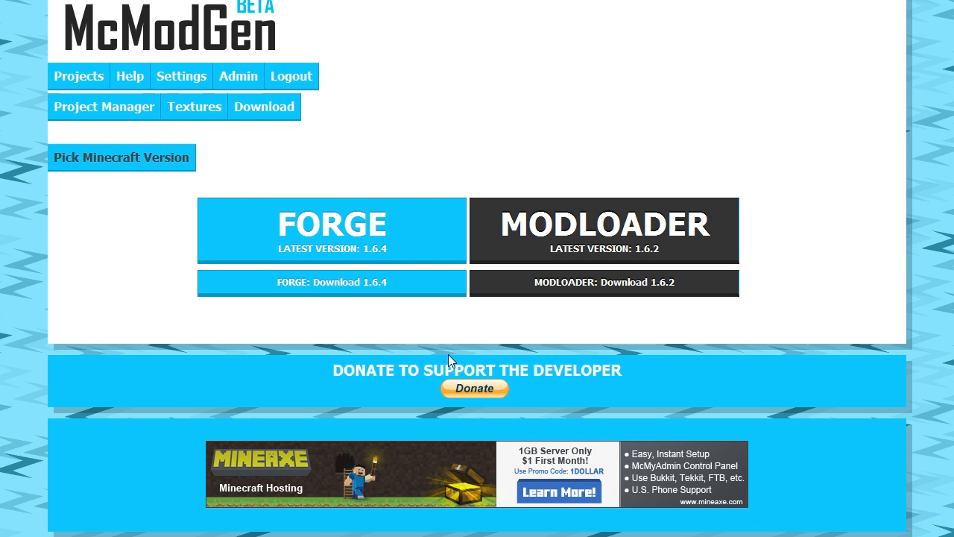
mouse_move(546, 256)
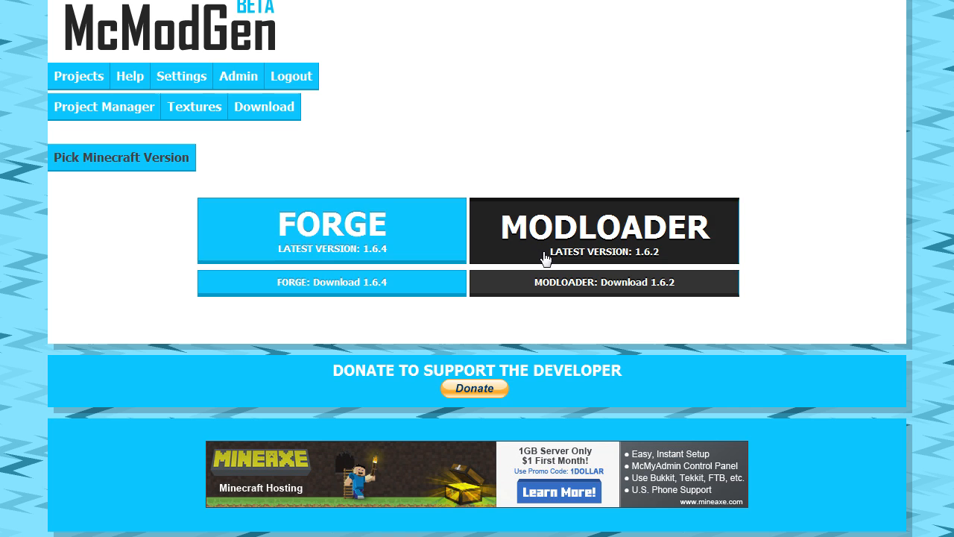
mouse_move(680, 316)
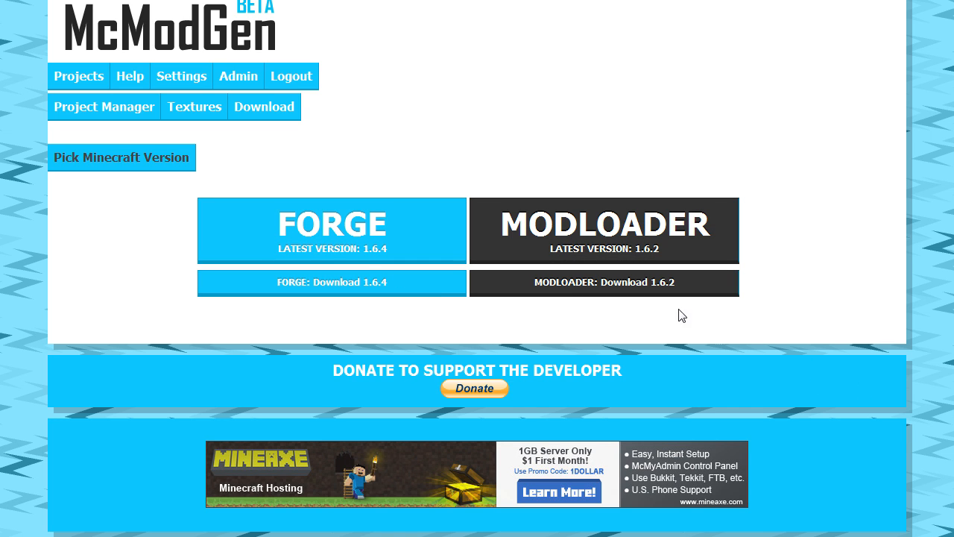
mouse_move(384, 325)
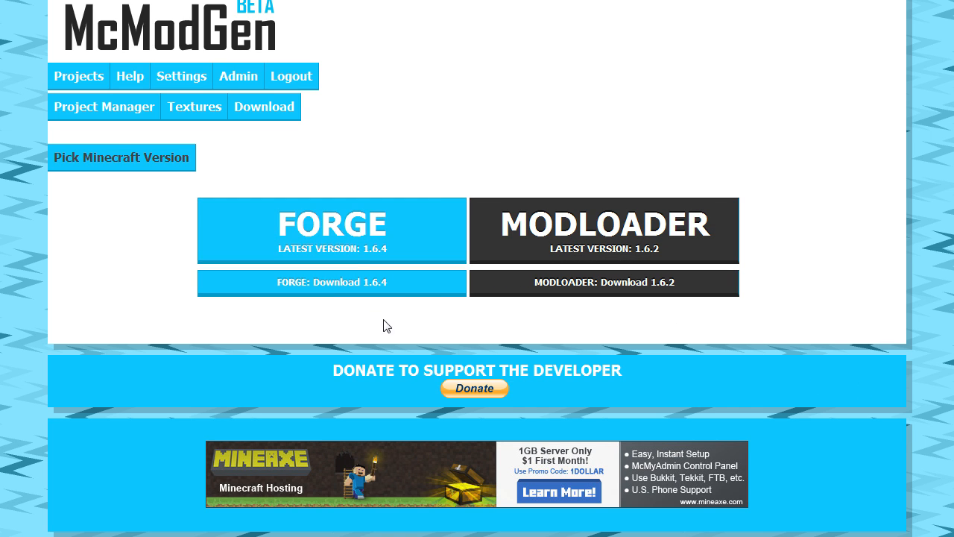
mouse_move(369, 250)
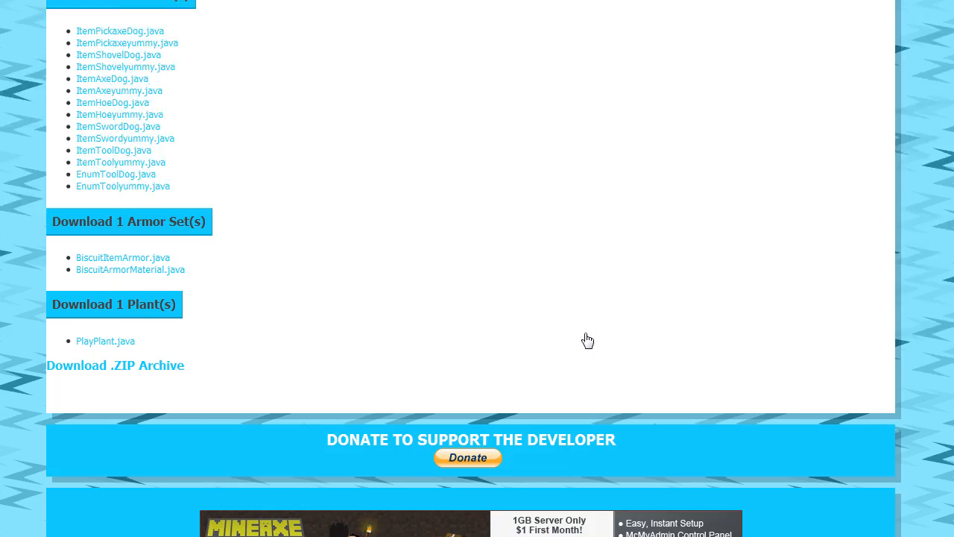
- Save the SixPointOh .ZIP archive to the Desktop as the existing TestProject zip, replacing it
scroll(down, 3)
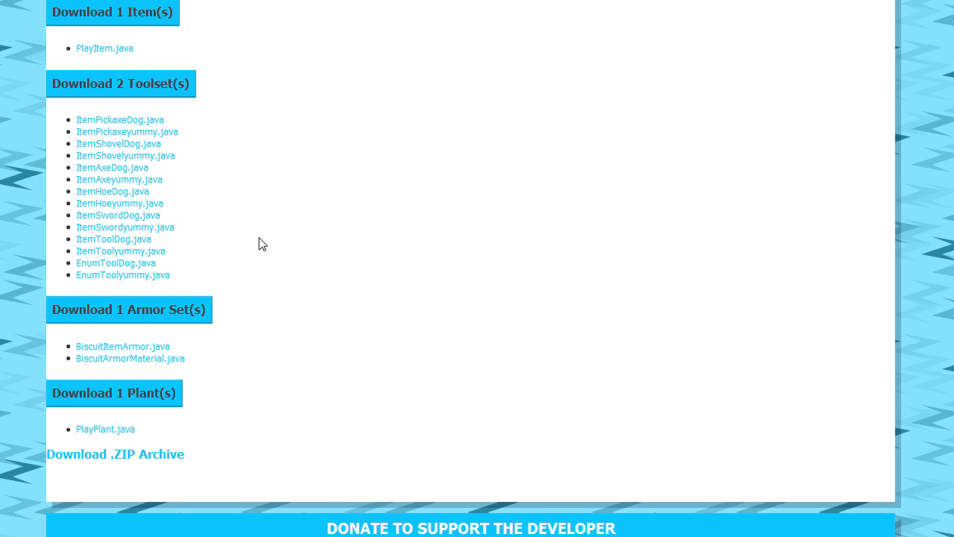
click(116, 453)
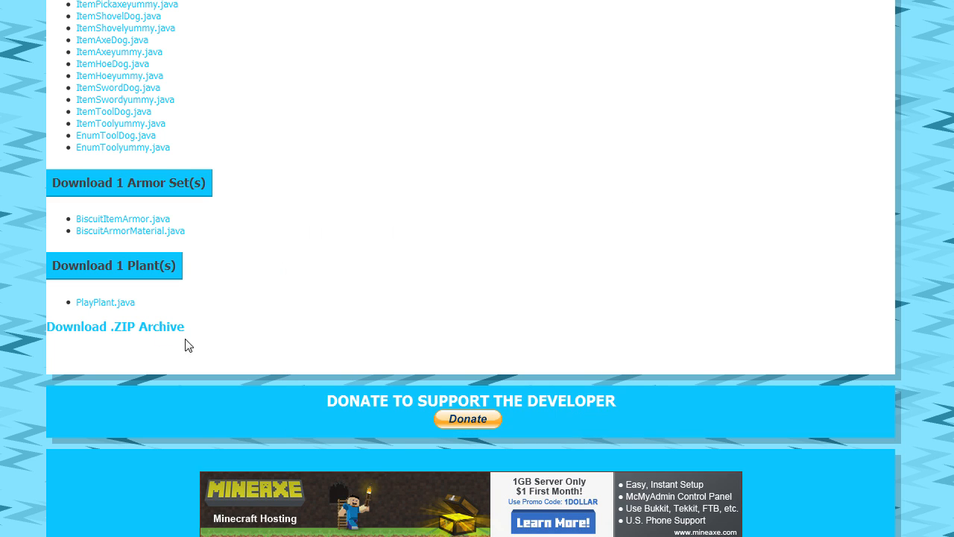
right_click(116, 326)
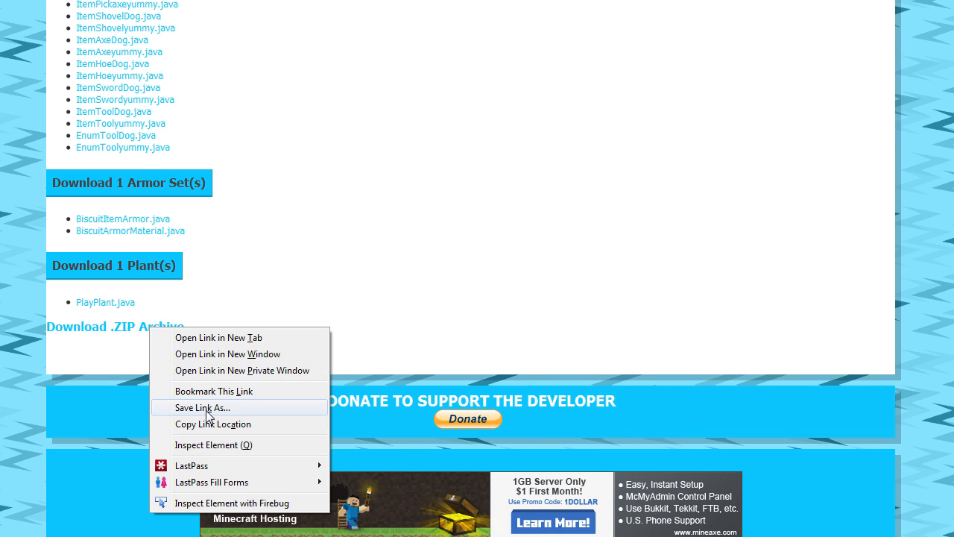
click(202, 407)
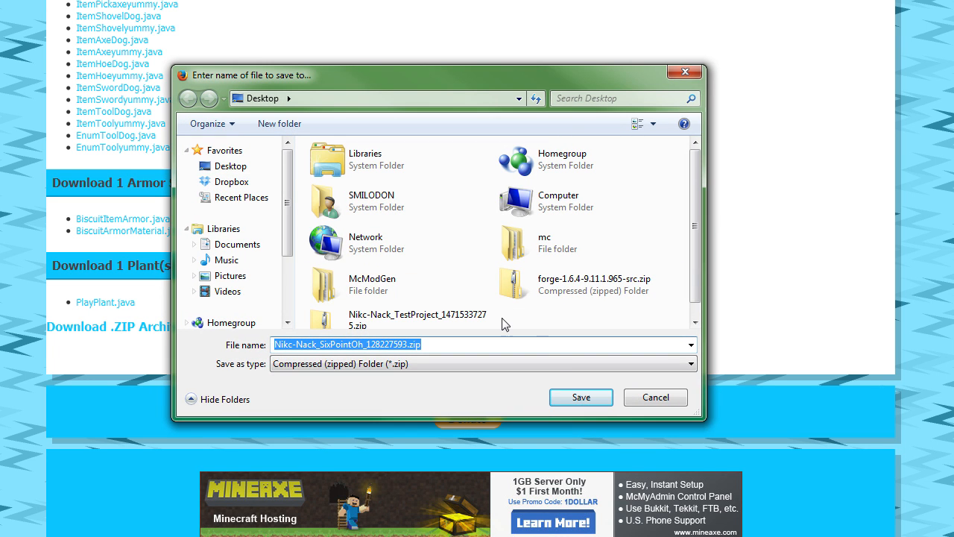
click(418, 316)
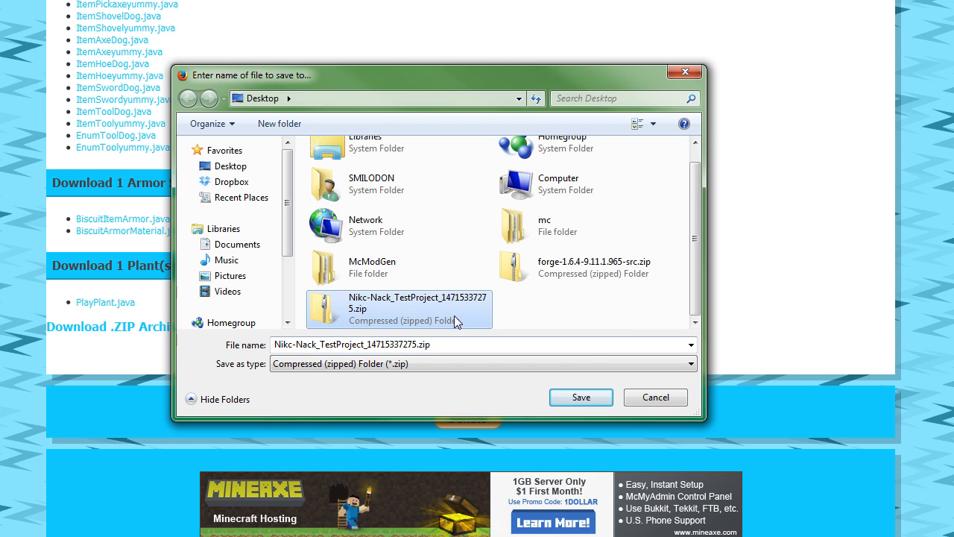
click(581, 397)
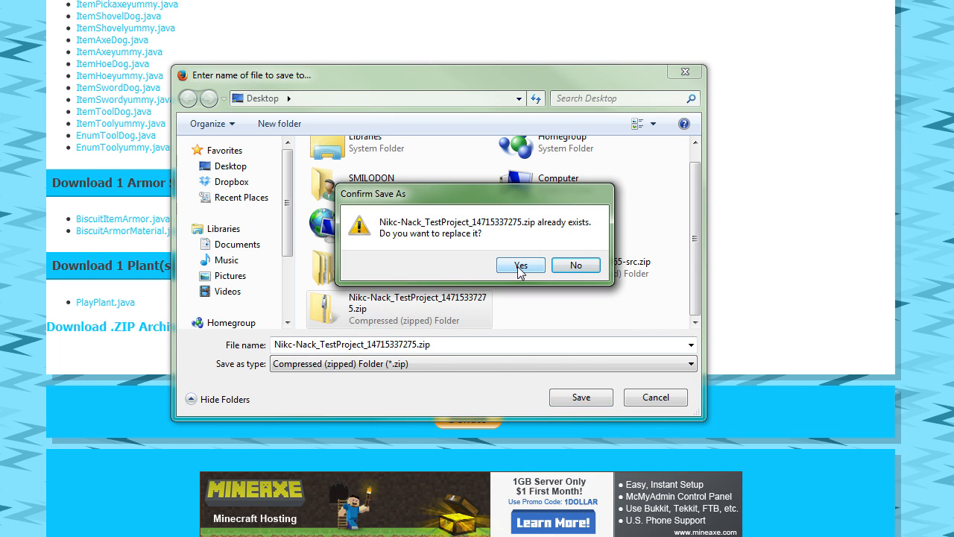
click(520, 265)
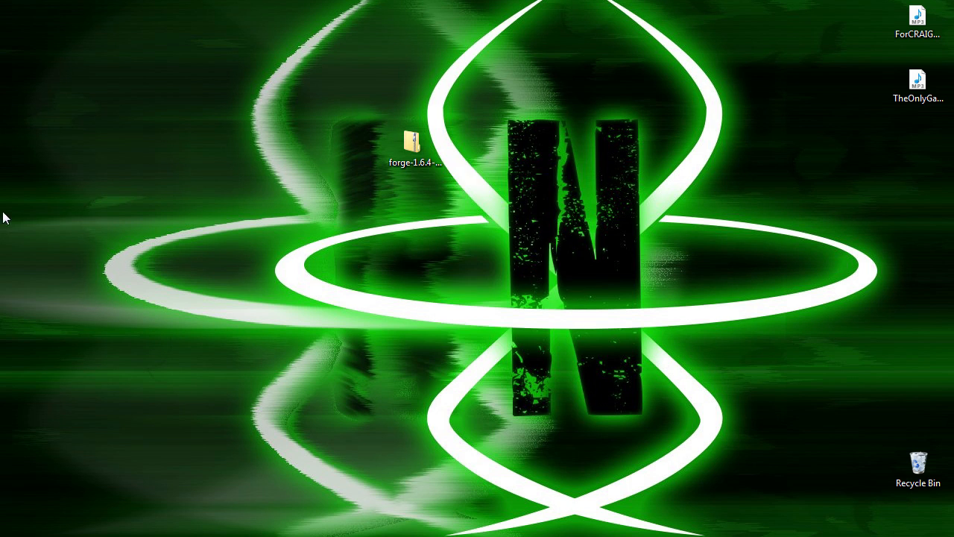
- Extract the downloaded project zip on the desktop and open its files folder
right_click(470, 142)
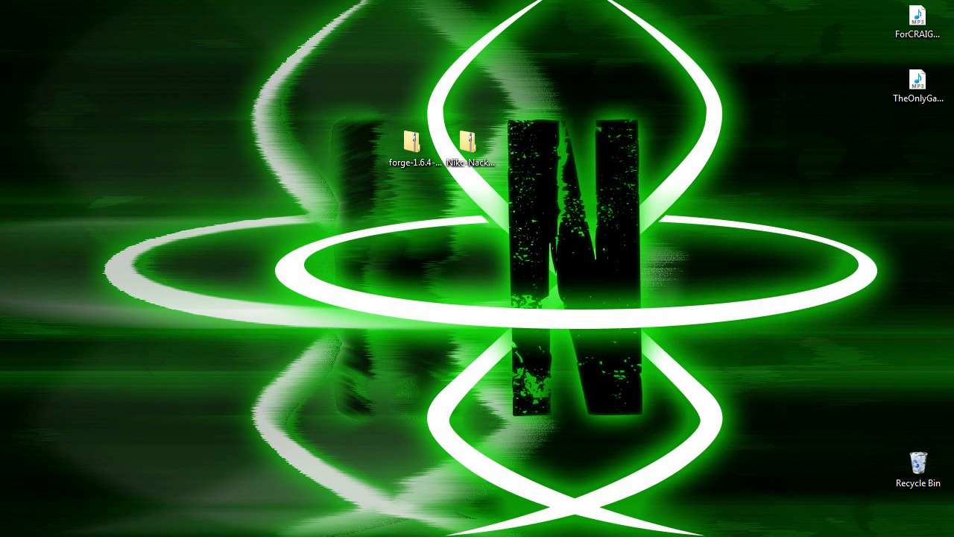
double_click(465, 139)
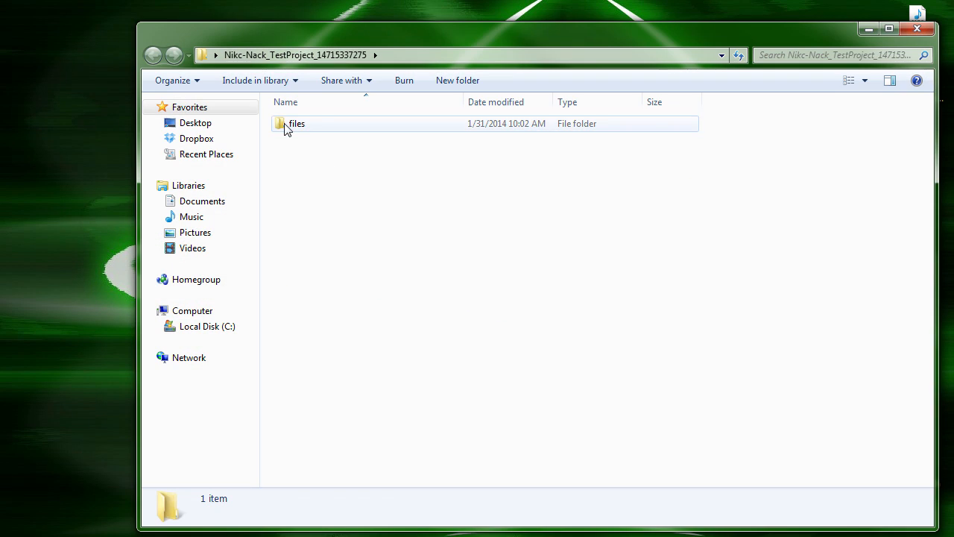
double_click(298, 122)
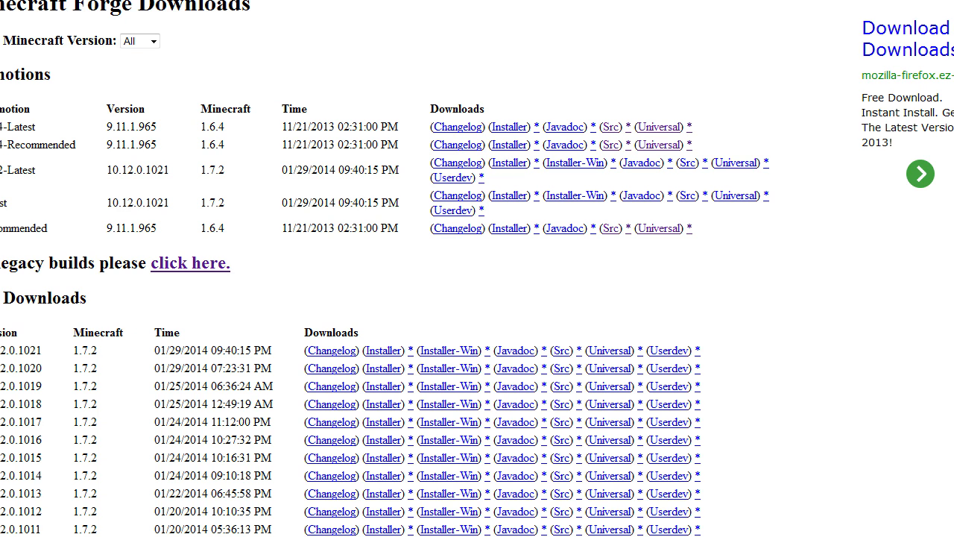
- Save forge-1.6.4-9.11.1.965-src.zip from the Forge downloads page to the computer
drag(8, 108, 86, 156)
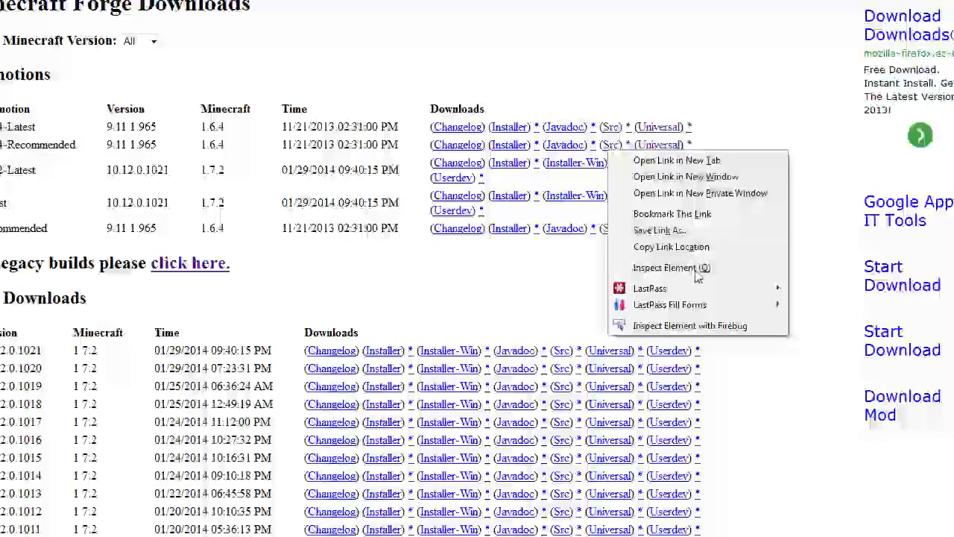
click(659, 230)
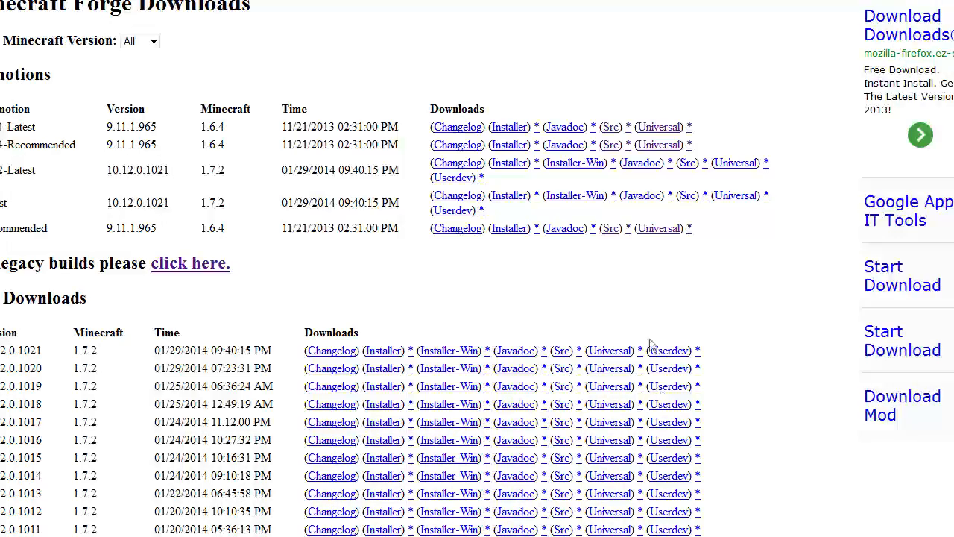
mouse_move(612, 145)
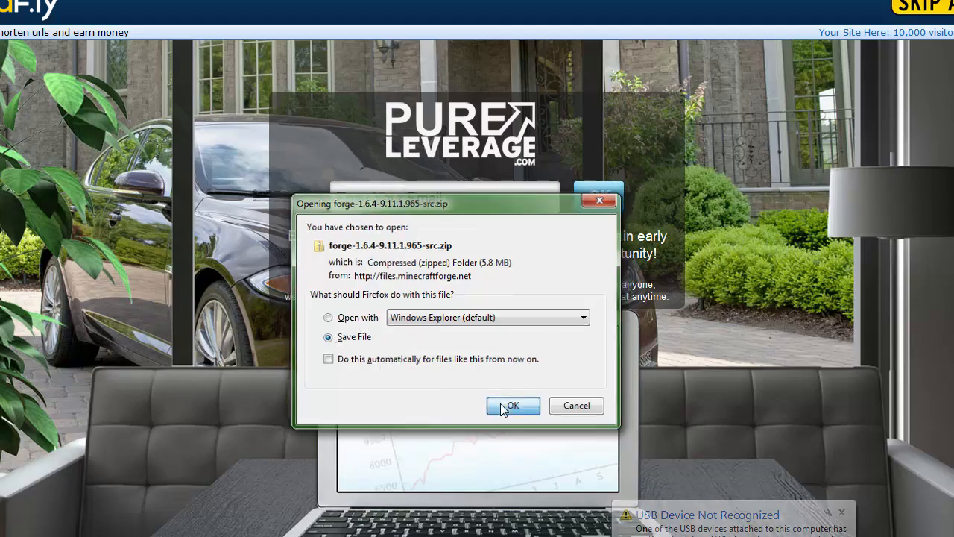
click(512, 406)
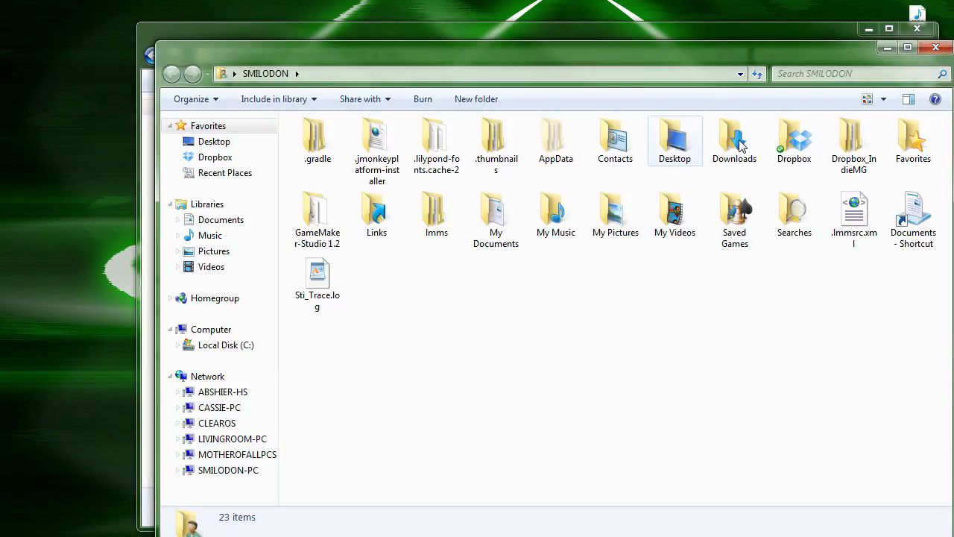
- Close the project window and extract the Forge source zip into its own folder via 7-Zip
double_click(733, 137)
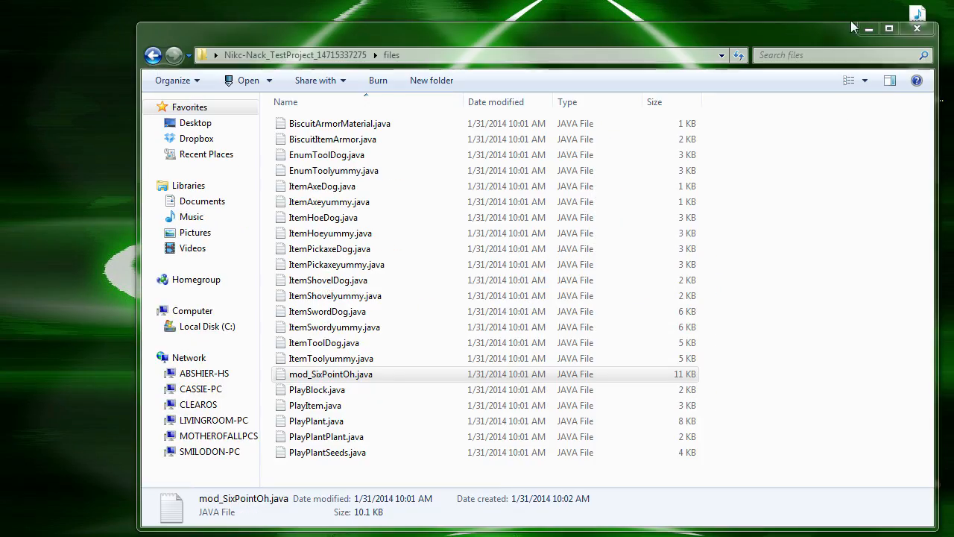
click(915, 26)
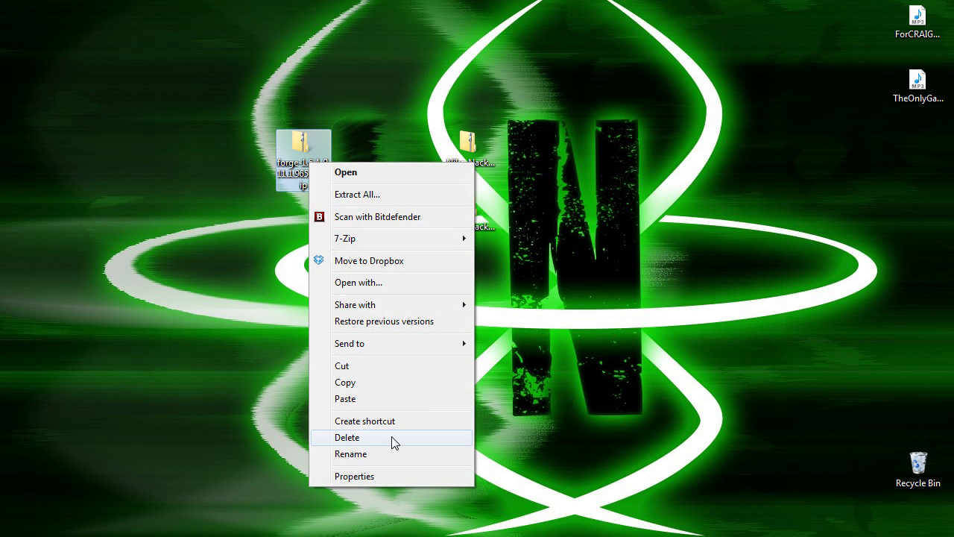
mouse_move(417, 237)
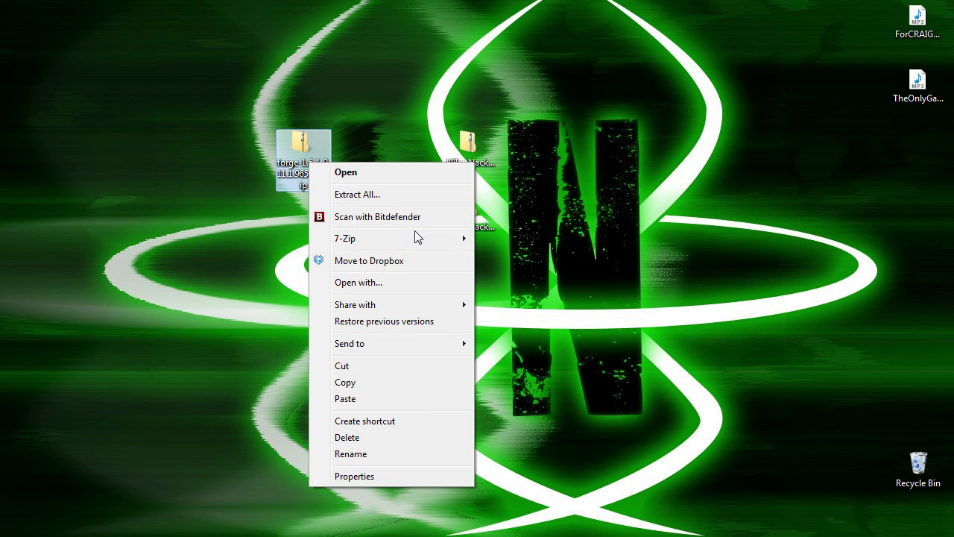
click(357, 194)
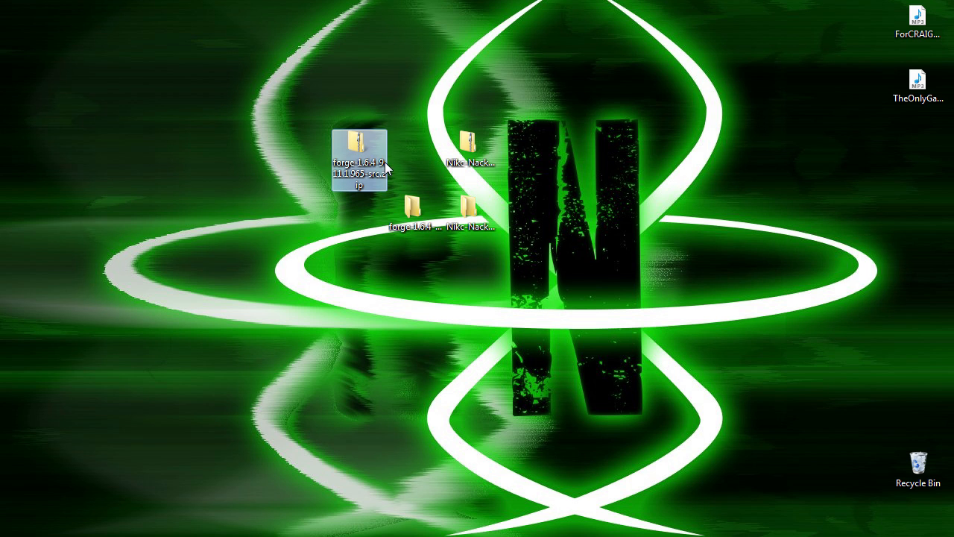
- Look over the extracted forge folder's install scripts and run install.cmd
double_click(361, 146)
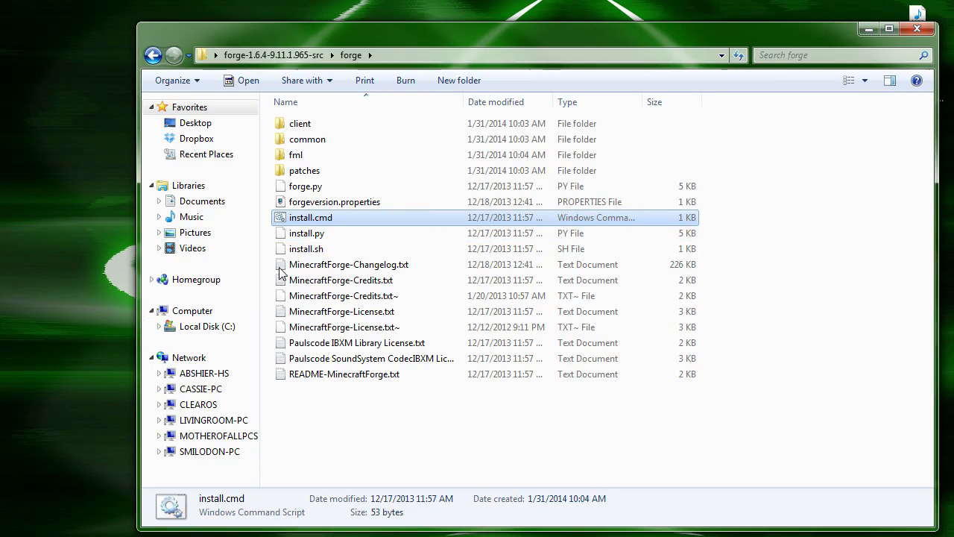
click(305, 247)
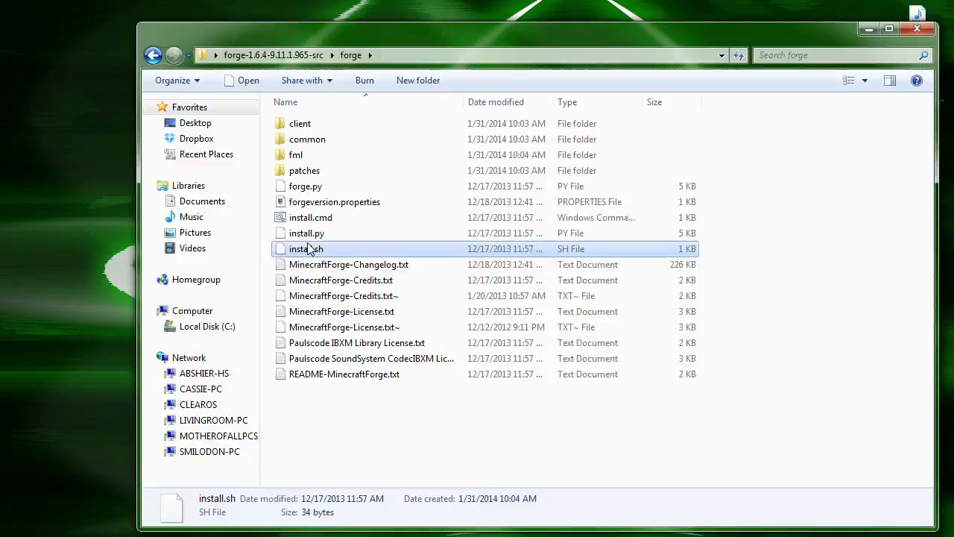
click(343, 327)
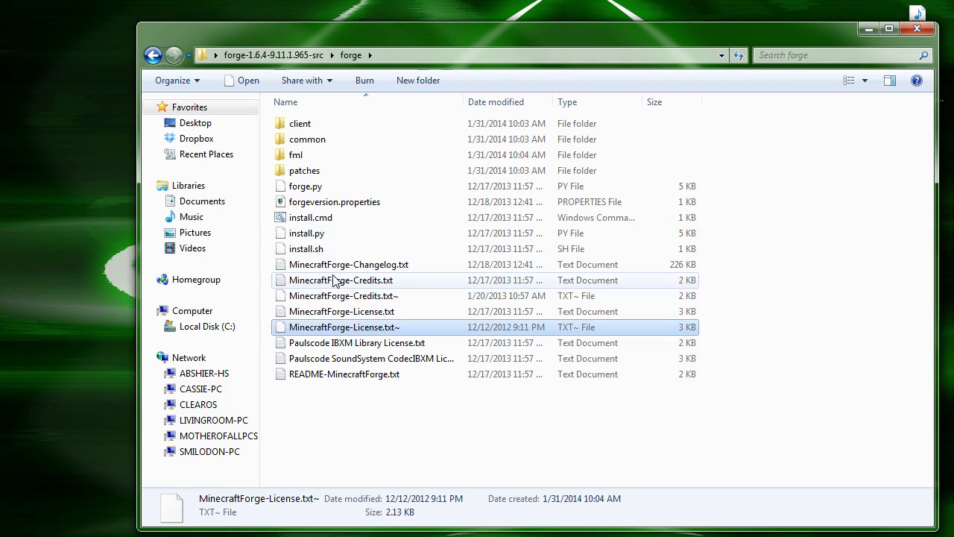
click(309, 218)
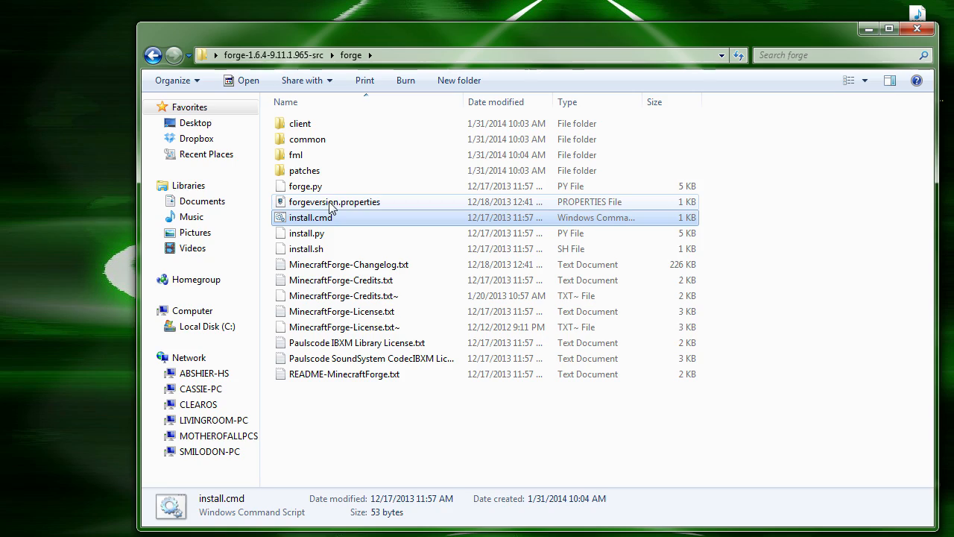
click(307, 232)
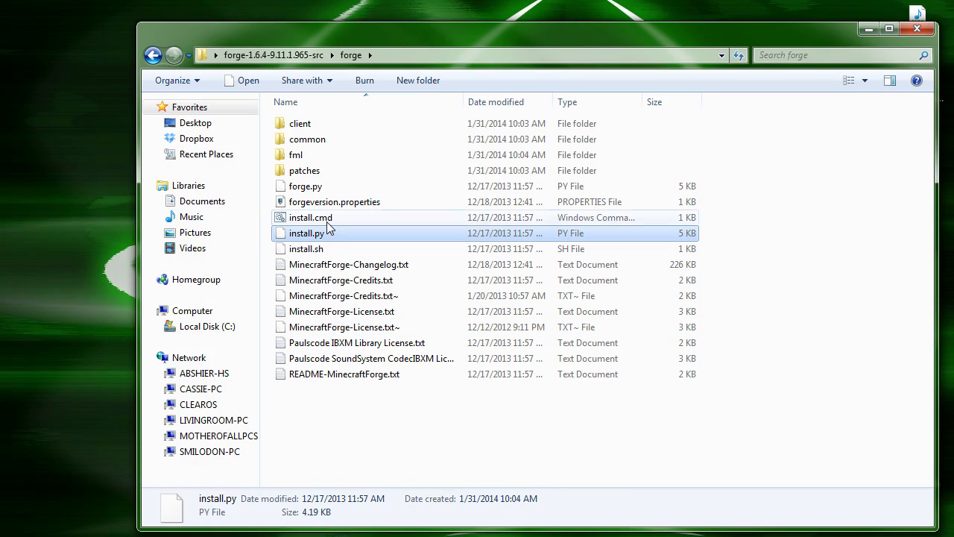
click(309, 218)
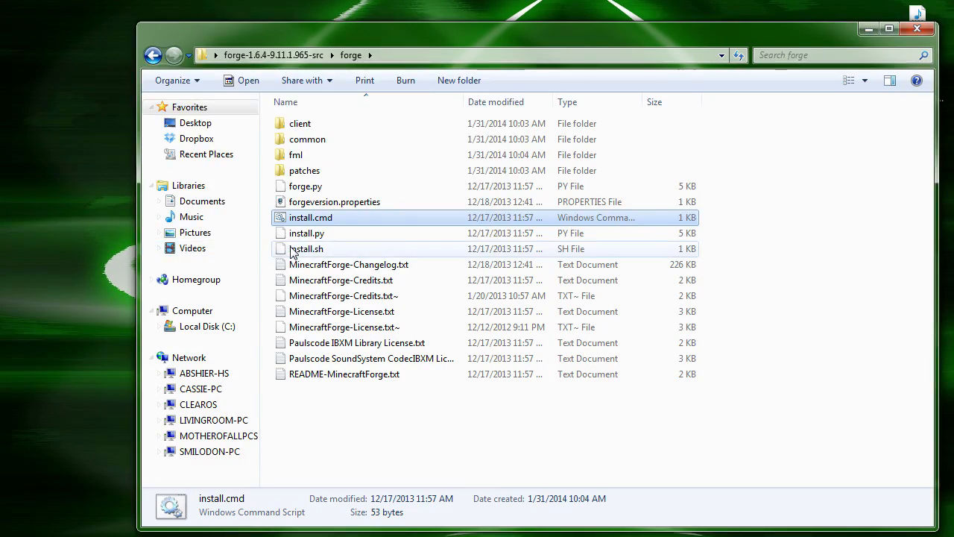
double_click(310, 218)
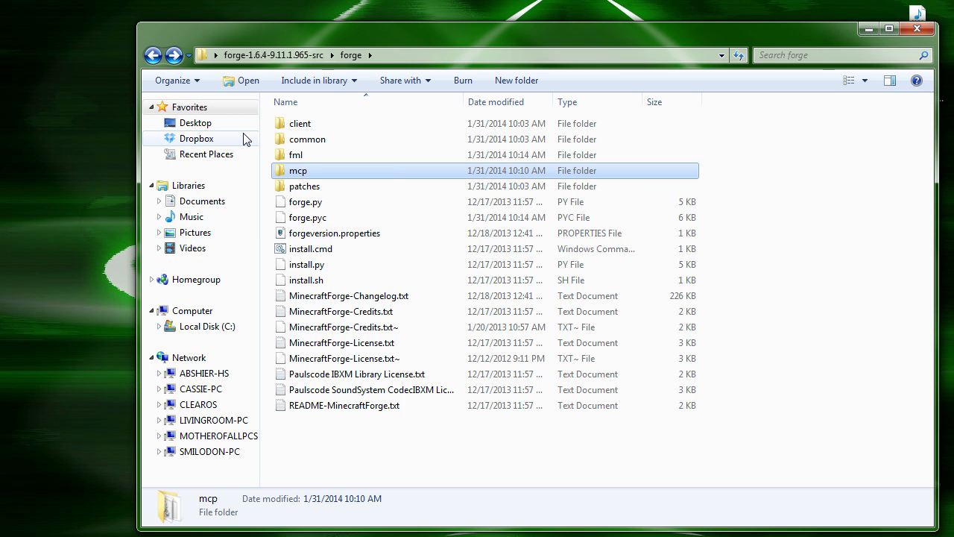
mouse_move(312, 165)
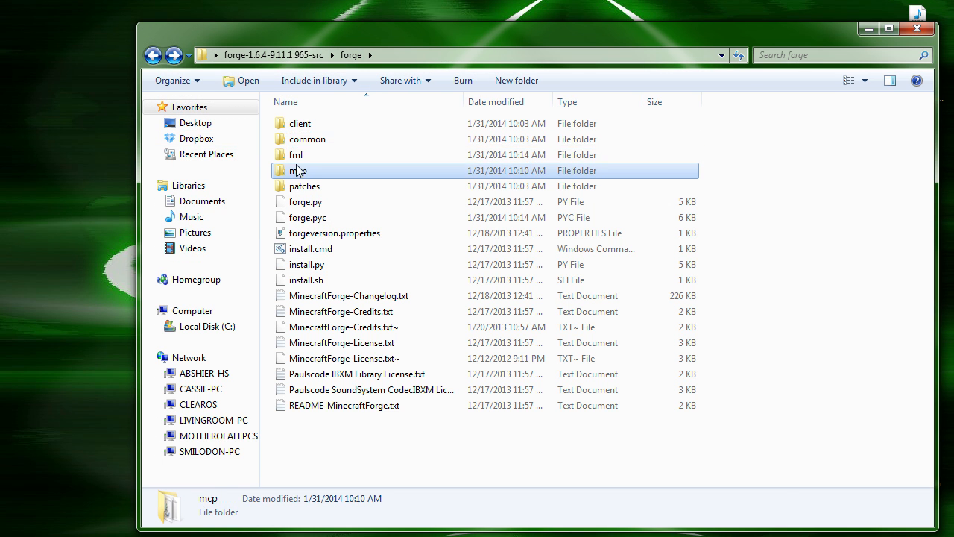
- Browse into Forge's generated mcp folder and its contents
double_click(298, 170)
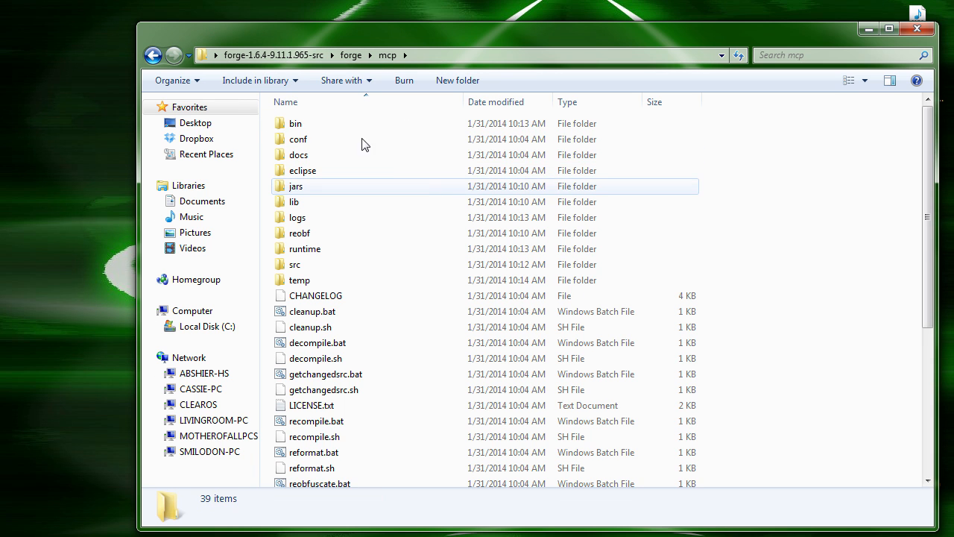
double_click(295, 185)
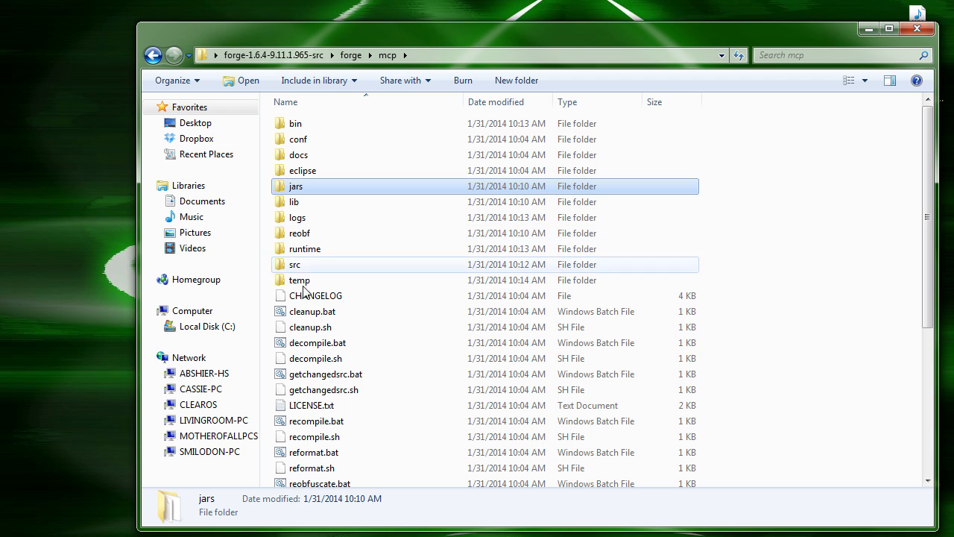
mouse_move(465, 265)
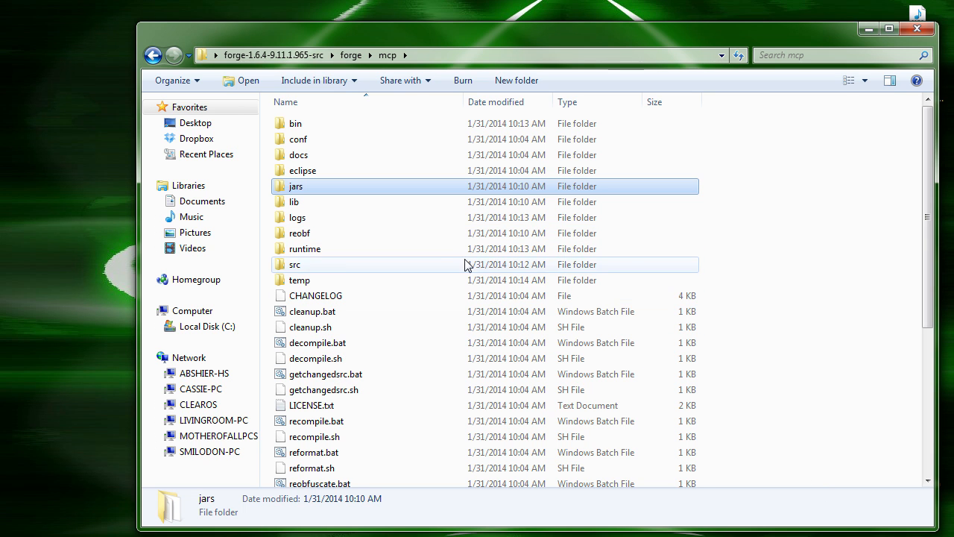
mouse_move(330, 313)
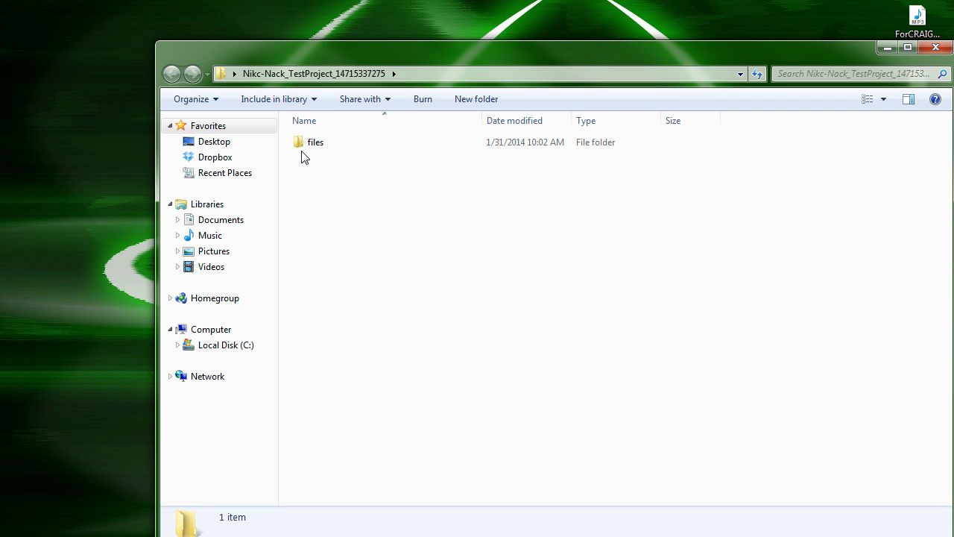
- Carry the Java files from the project's files folder into mcp's src/minecraft/net as mod_SixPointOh
double_click(310, 141)
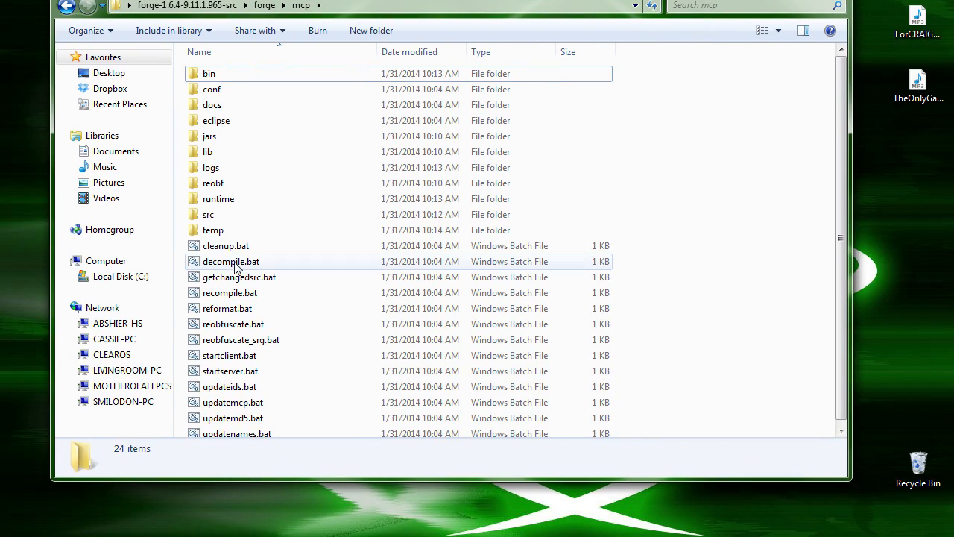
double_click(209, 215)
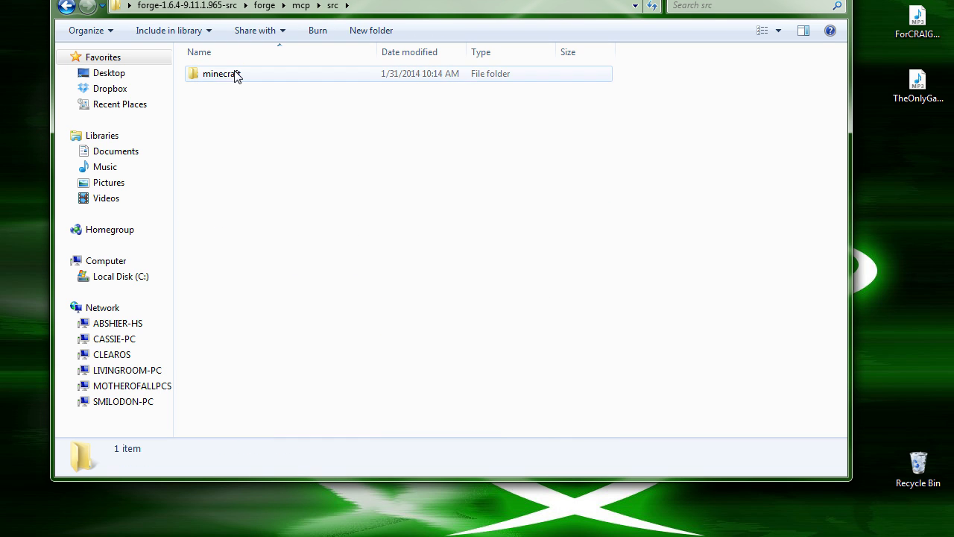
double_click(221, 74)
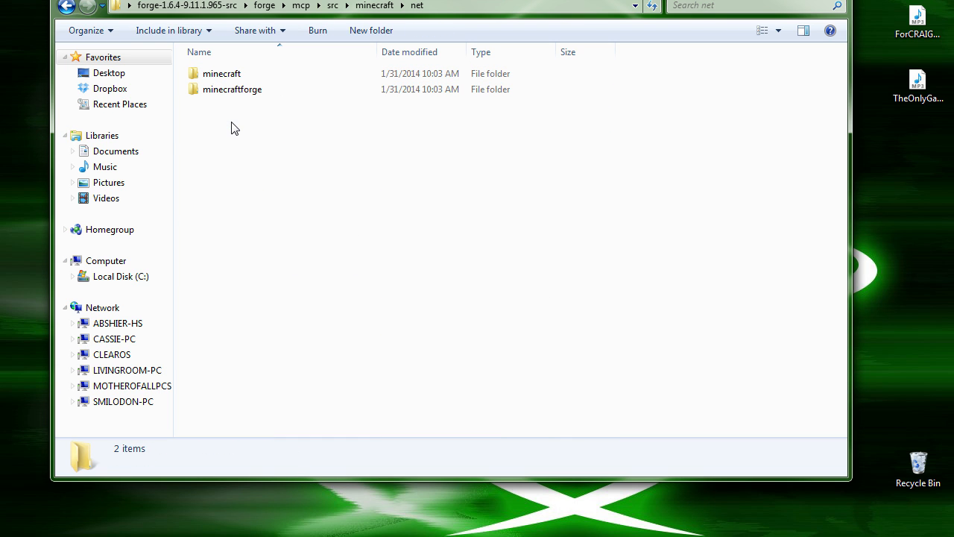
click(365, 6)
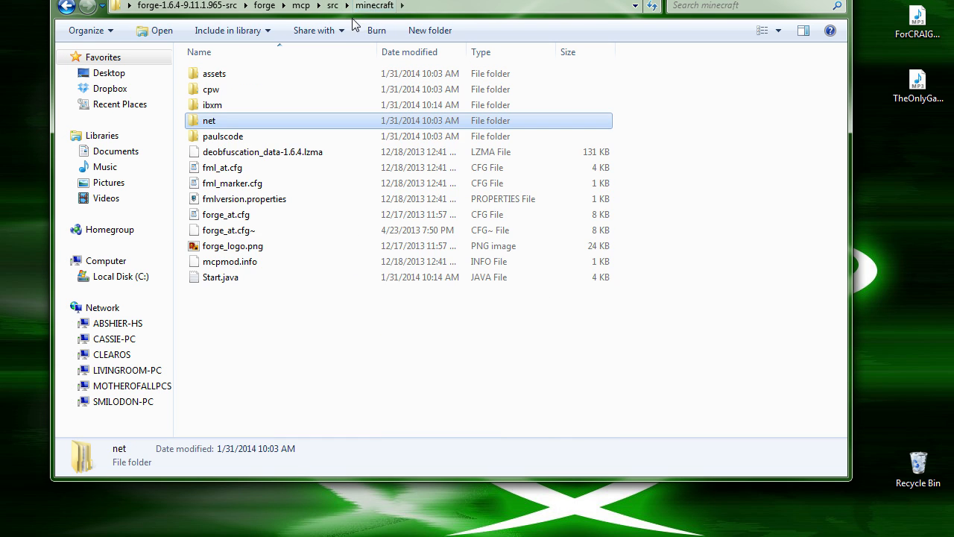
double_click(209, 119)
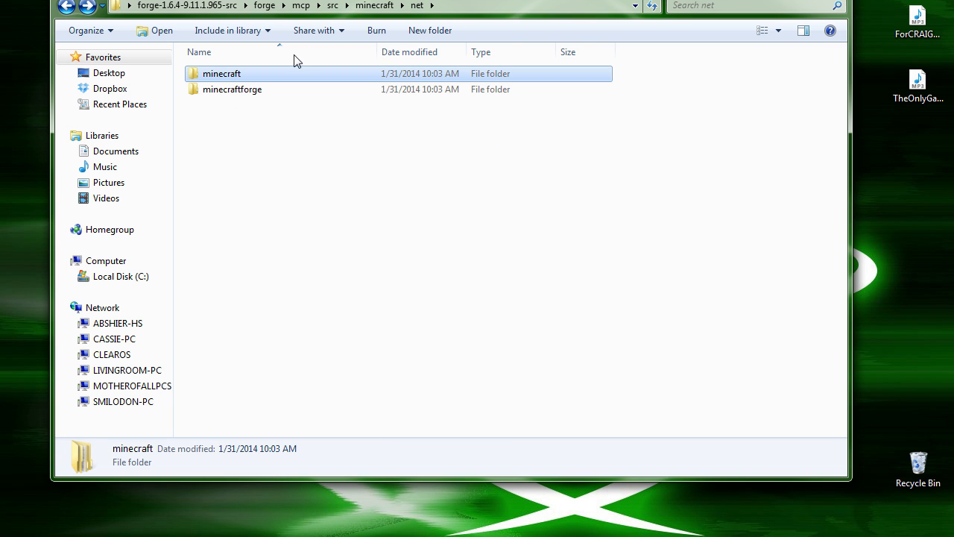
click(430, 30)
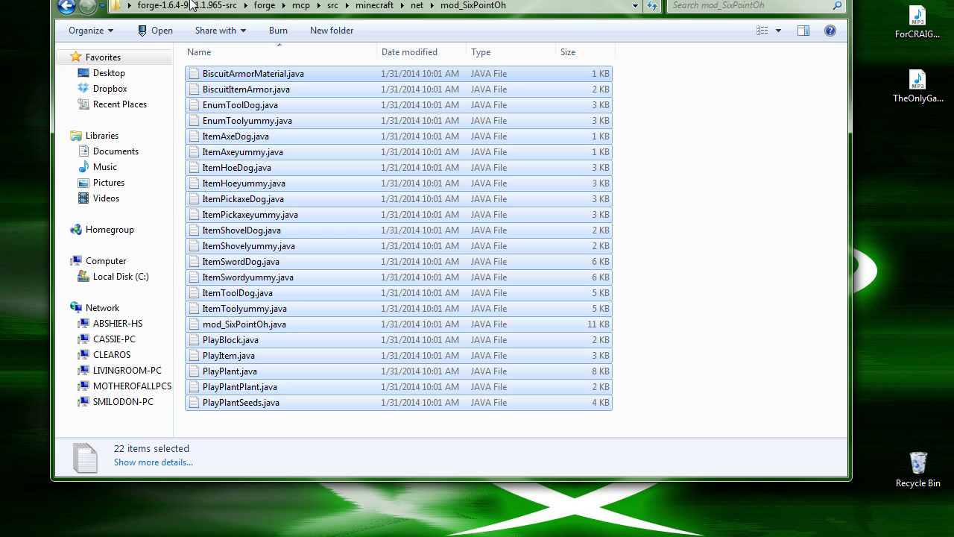
click(176, 9)
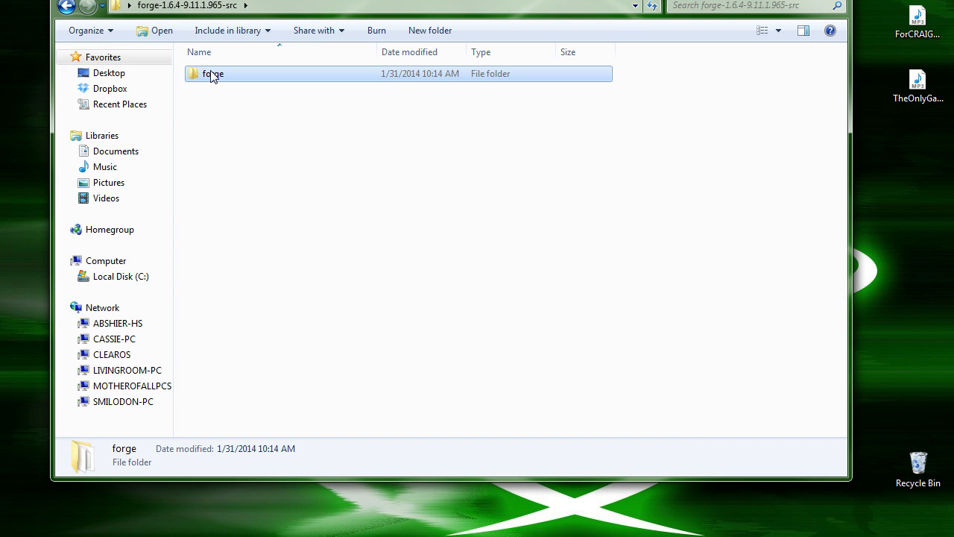
- Run recompile.bat in forge\mcp, then reobfuscate.bat on the compiled classes
double_click(215, 75)
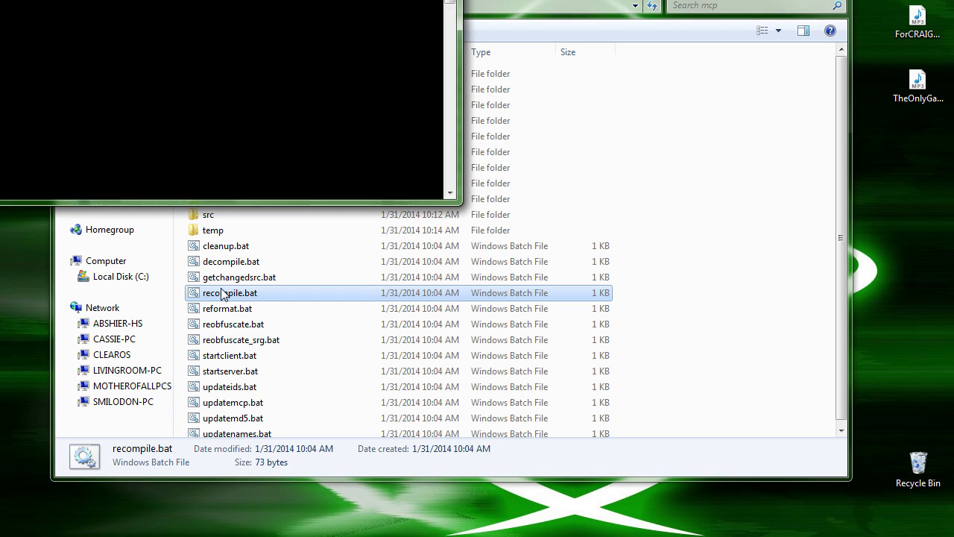
double_click(229, 293)
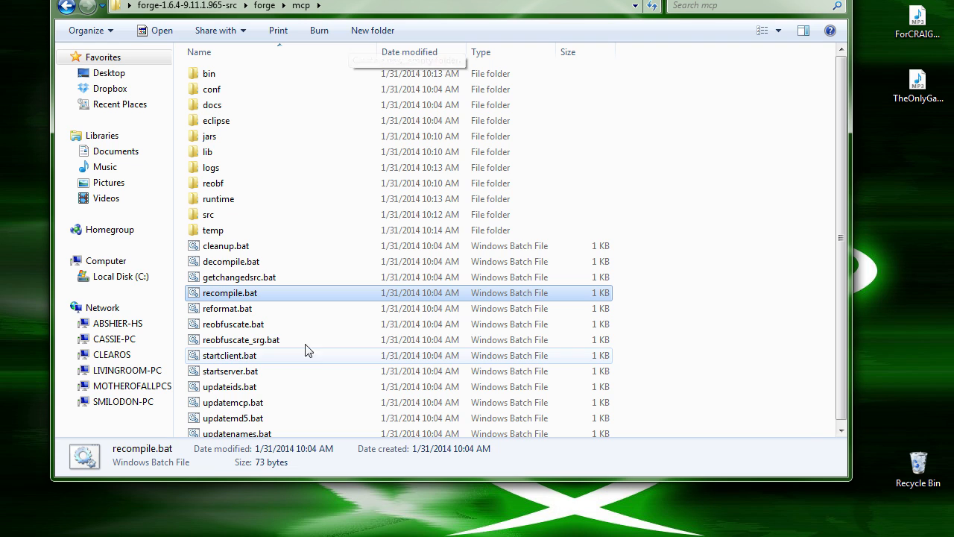
double_click(233, 325)
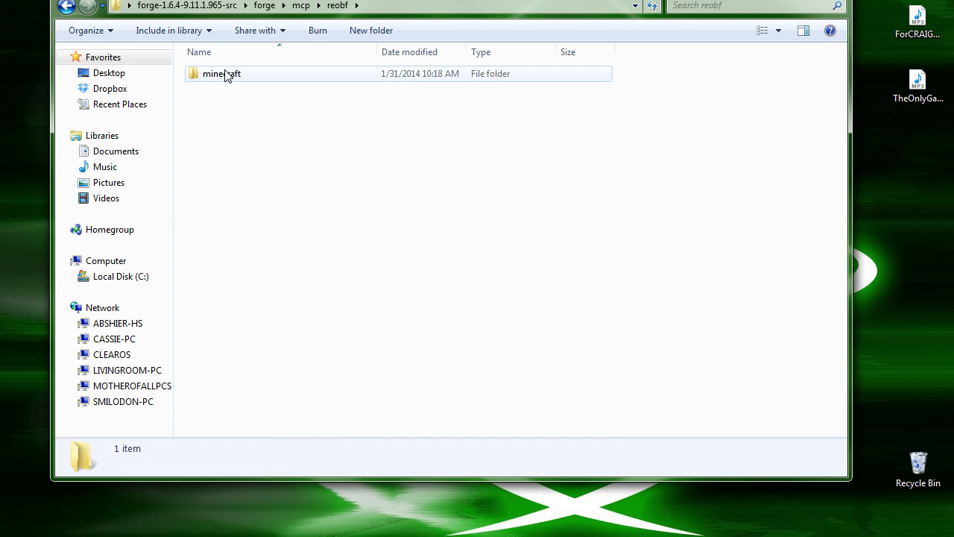
- In reobf/minecraft, start renaming mod_SixPointOh.zip to give it a .jar extension
double_click(215, 73)
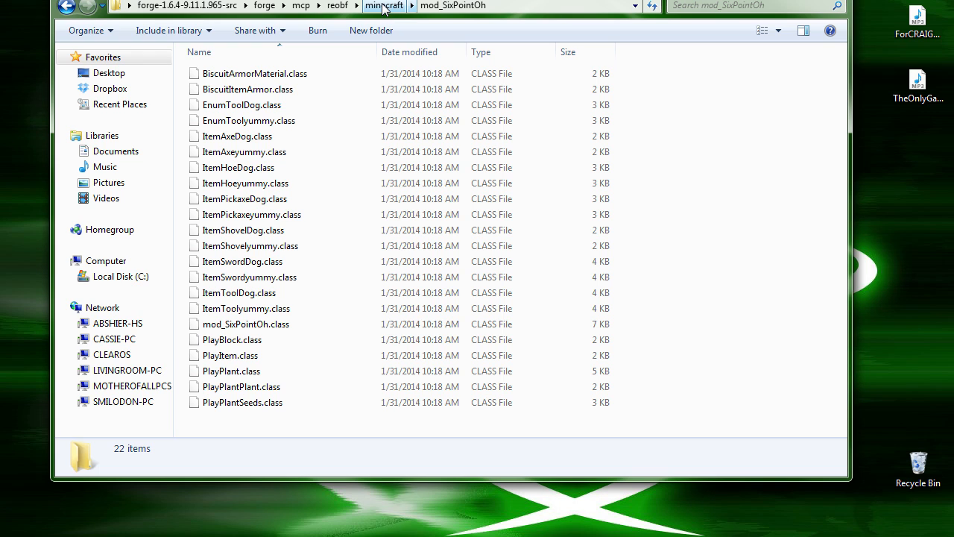
right_click(223, 73)
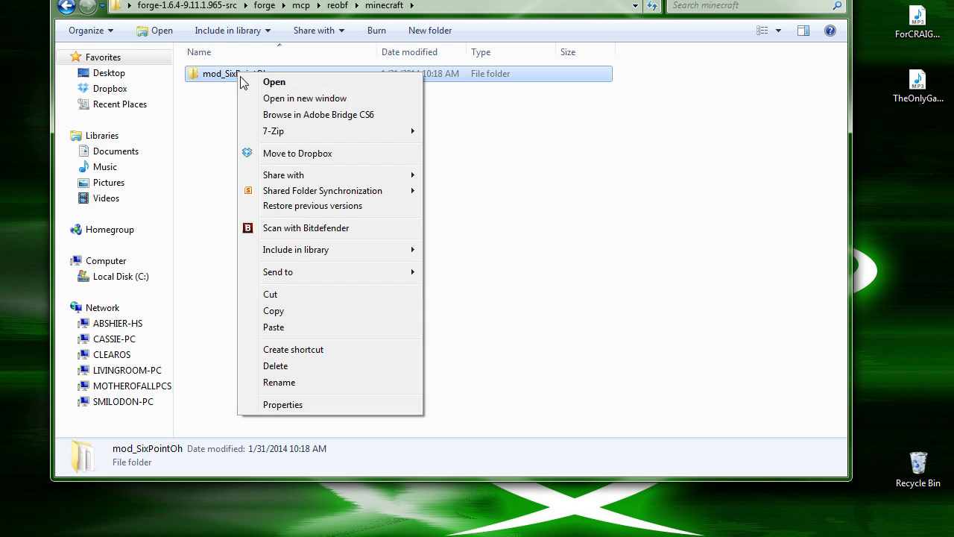
mouse_move(371, 291)
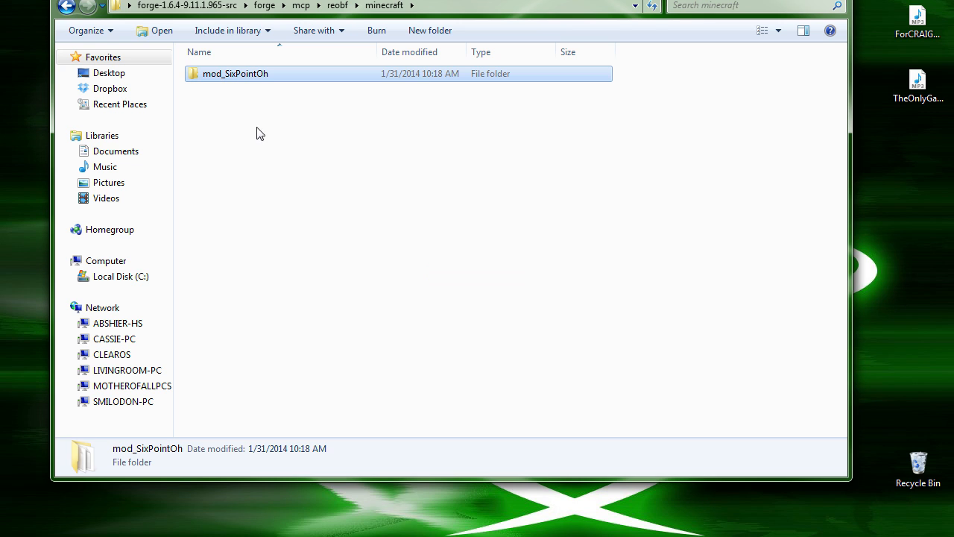
right_click(242, 89)
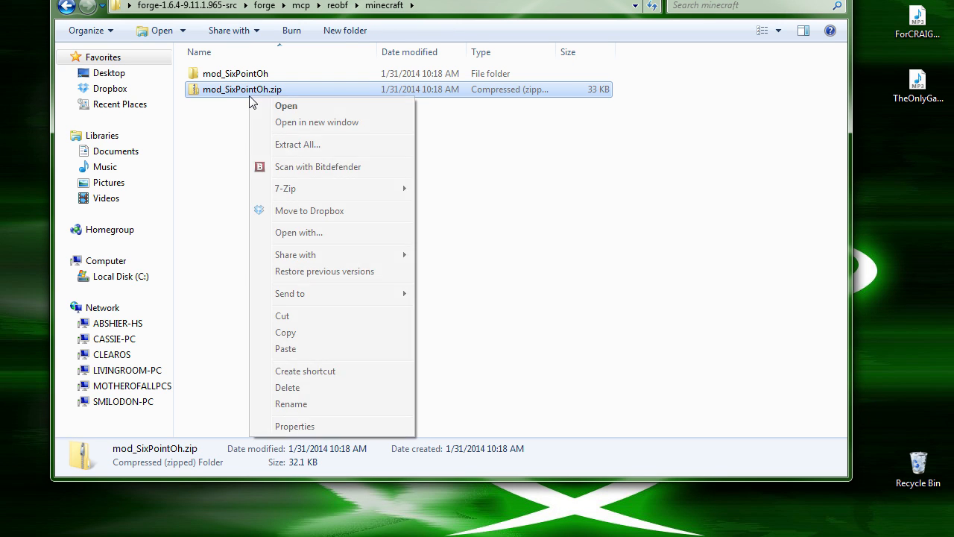
click(291, 404)
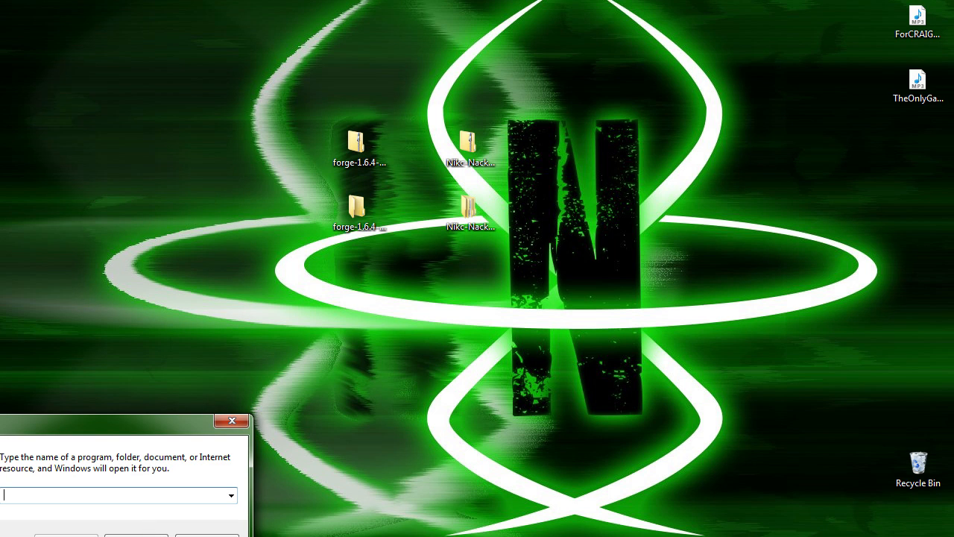
- Move mod_SixPointOh.jar into %APPDATA%\.minecraft\mods, replacing the older copy
text(%APPDATA%)
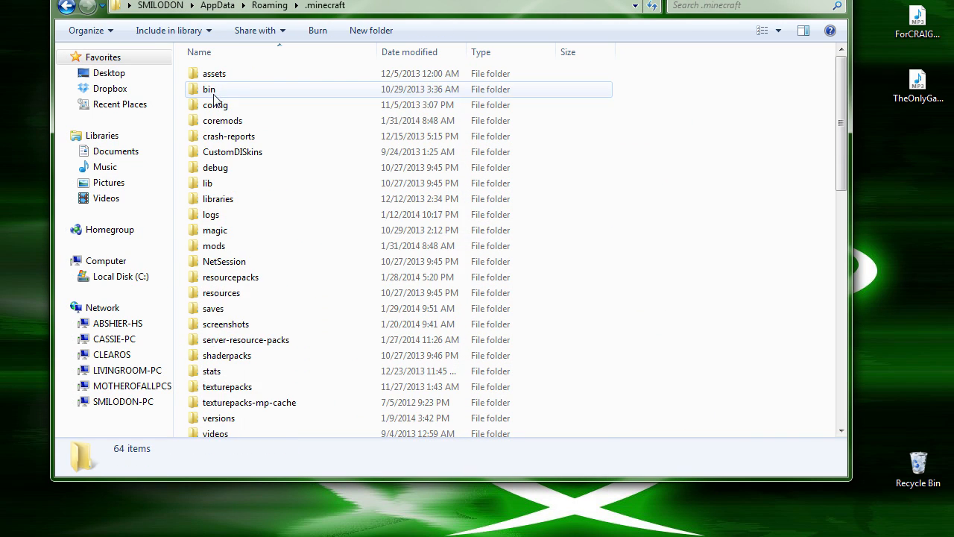
double_click(215, 245)
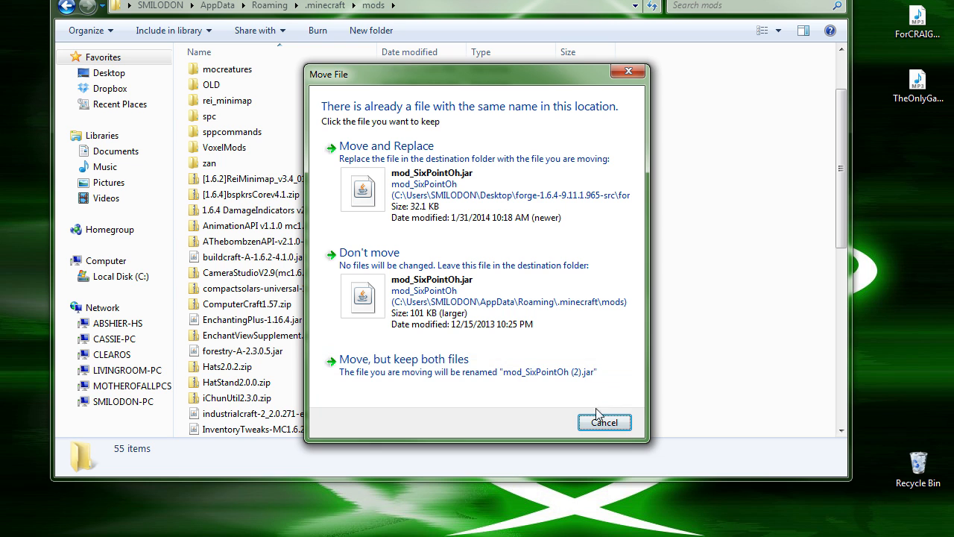
mouse_move(518, 338)
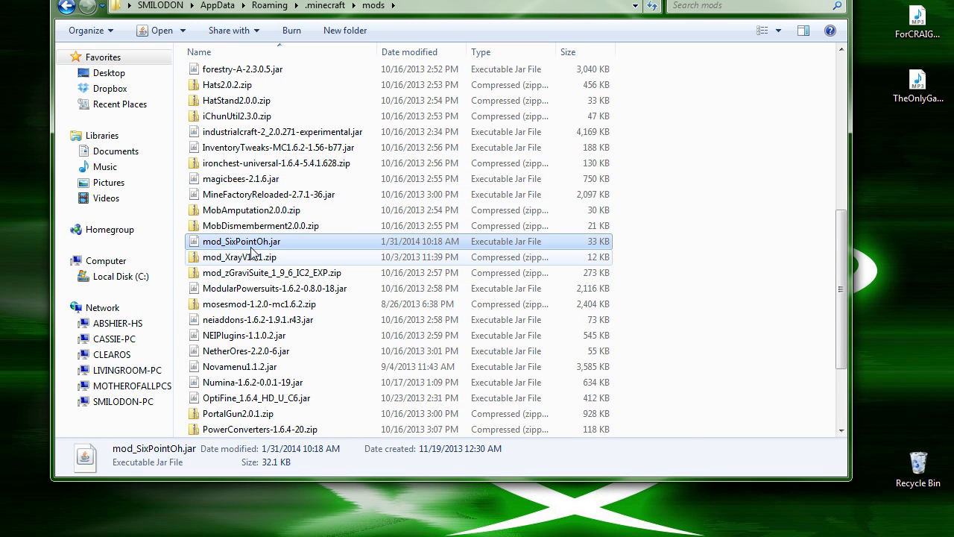
double_click(241, 242)
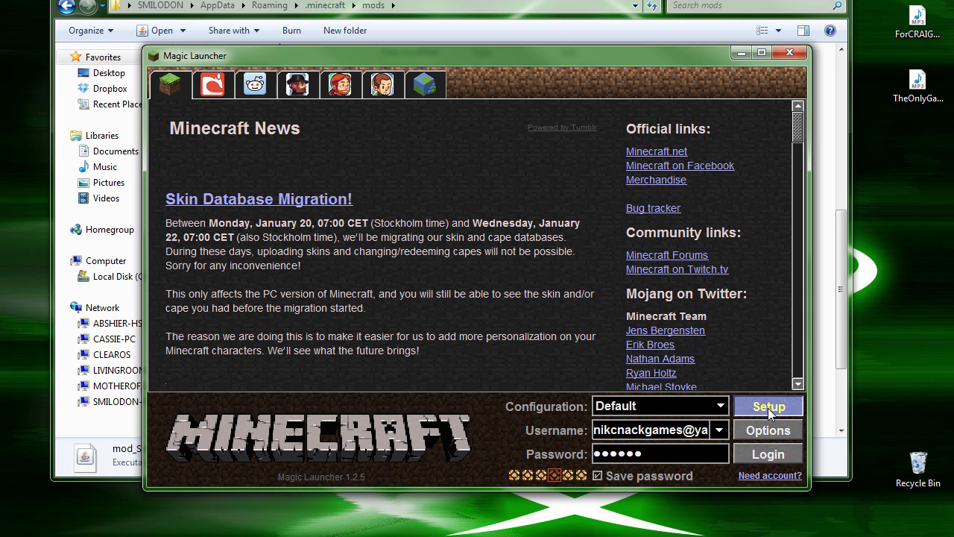
mouse_move(737, 408)
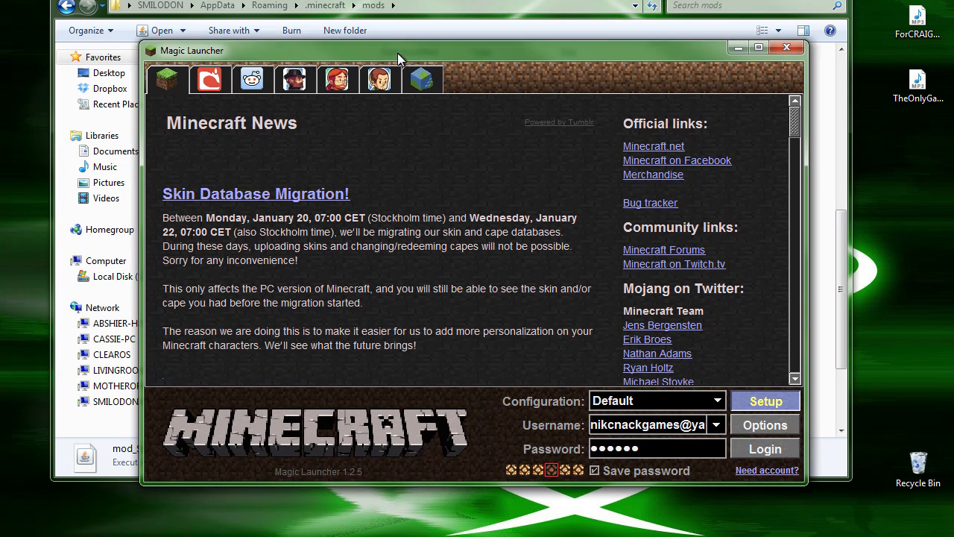
- Select the McModGen_Forge configuration on the 1.6.4-Forge9.11.1.916 environment
click(767, 400)
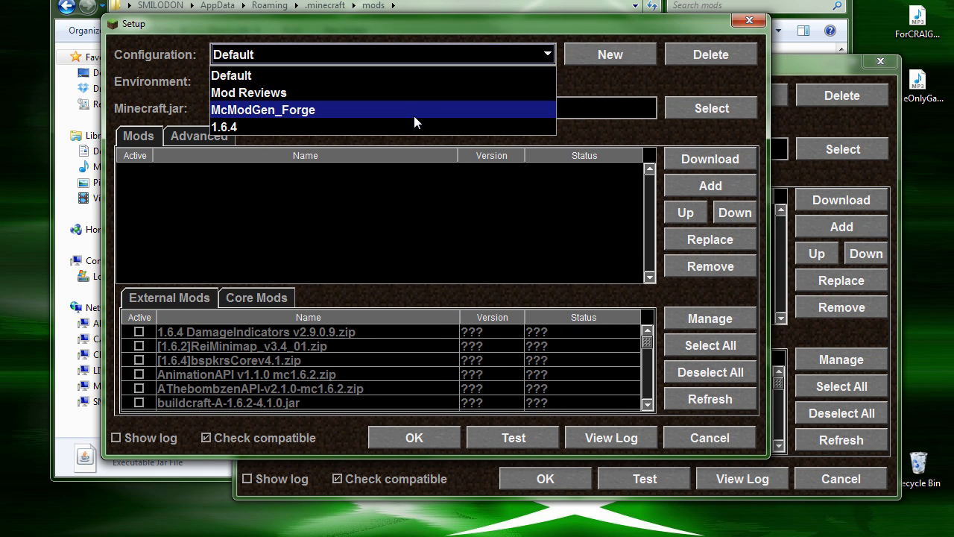
click(262, 110)
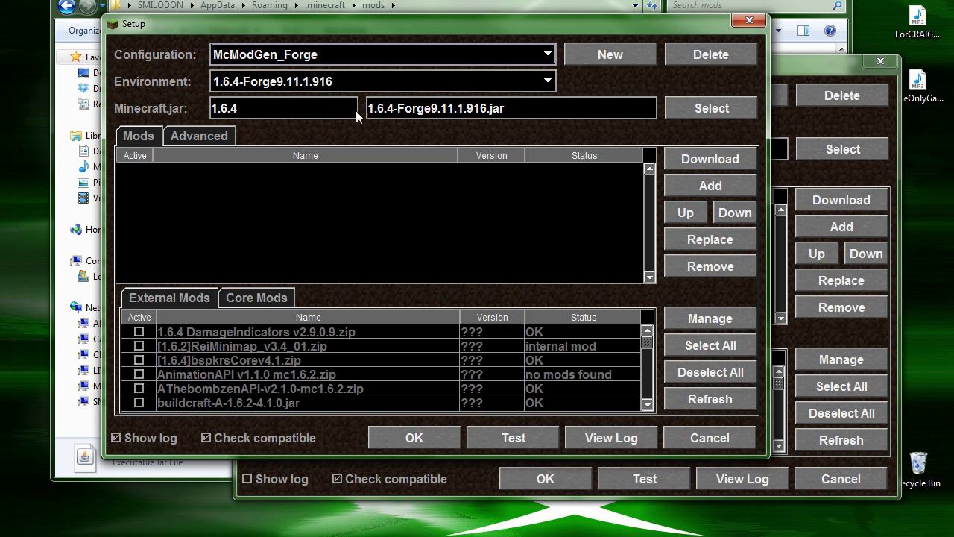
click(539, 80)
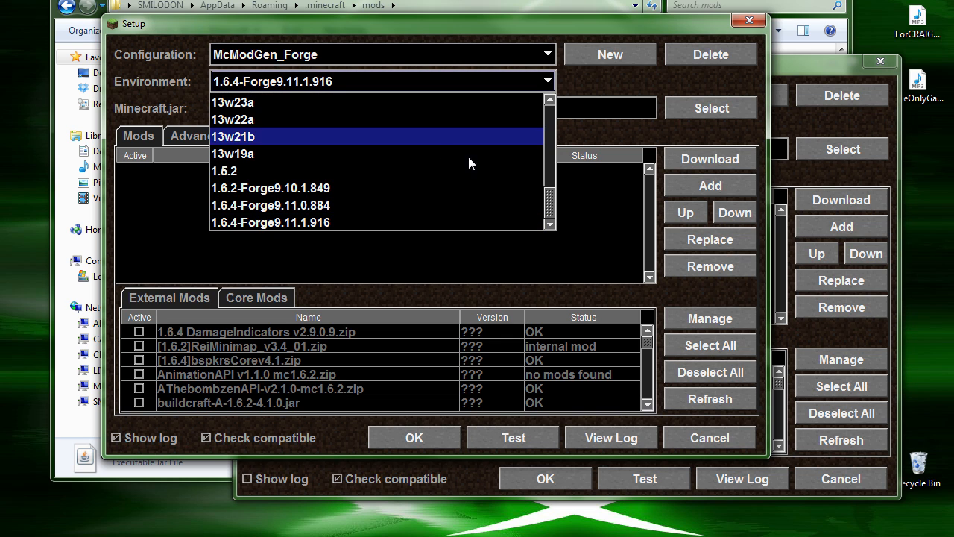
click(271, 222)
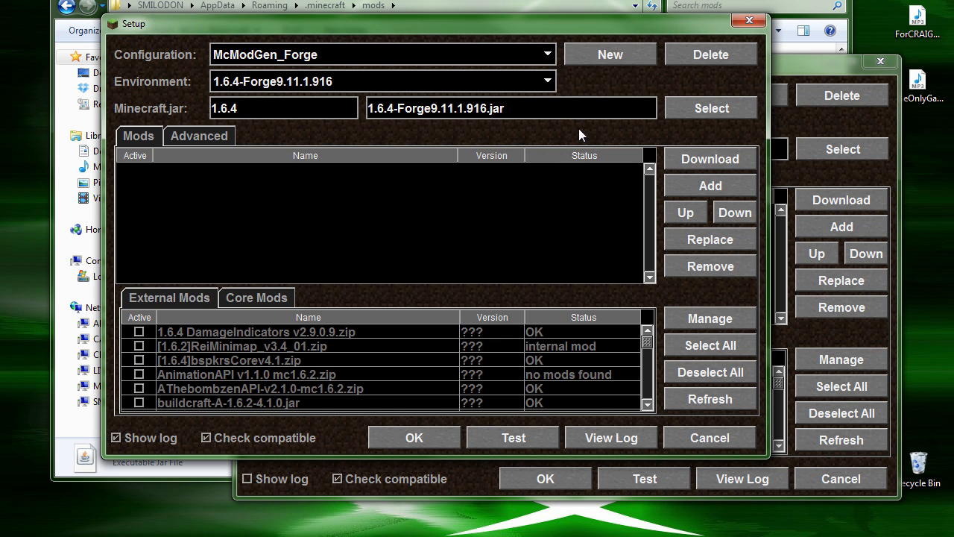
- Confirm mod_SixPointOh.jar is checked under External Mods and save the profile with OK
scroll(down, 3)
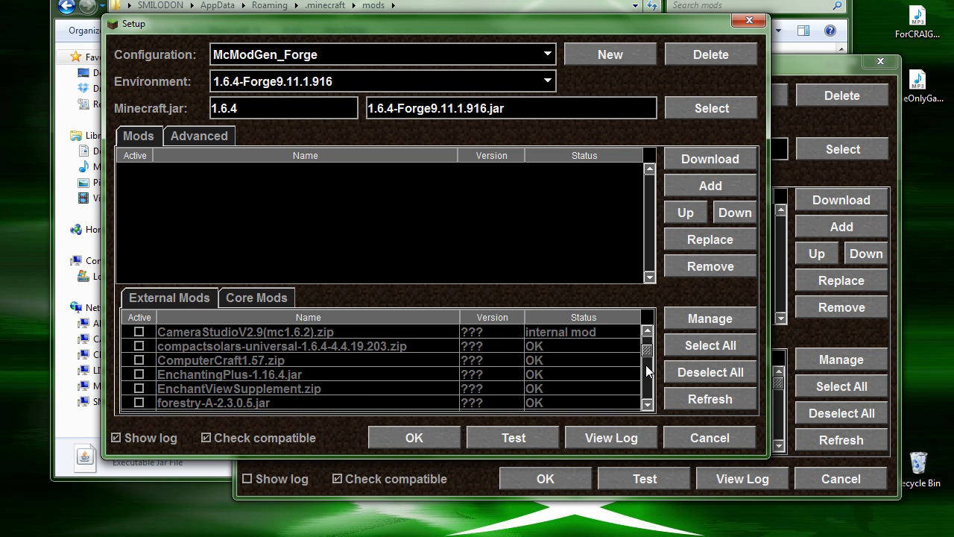
scroll(down, 3)
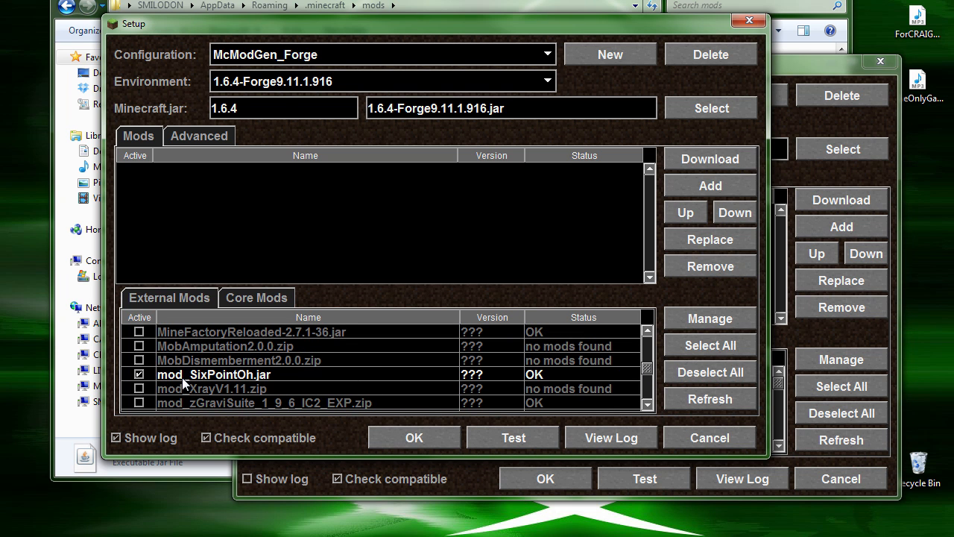
click(414, 435)
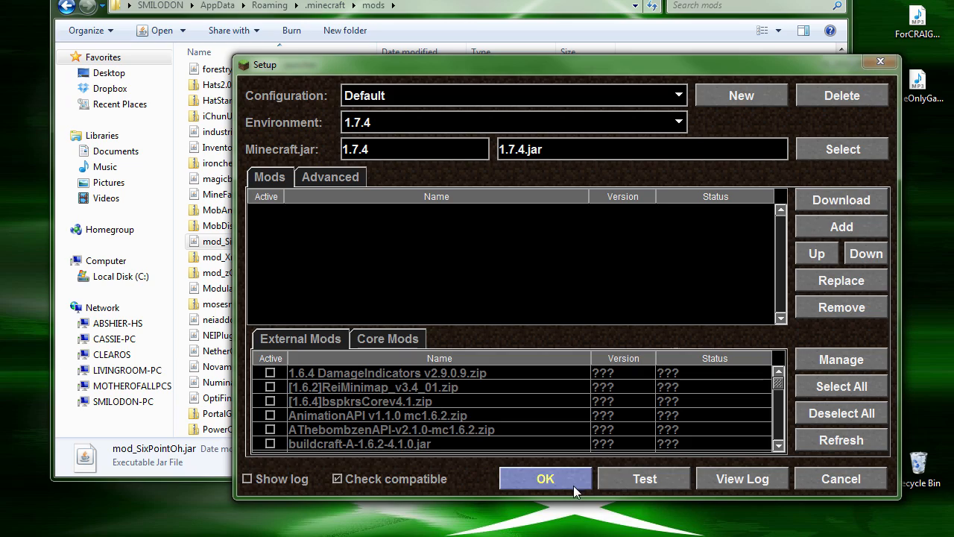
- Launch Minecraft 1.7.4 and browse the Resource Packs list under Options
click(546, 477)
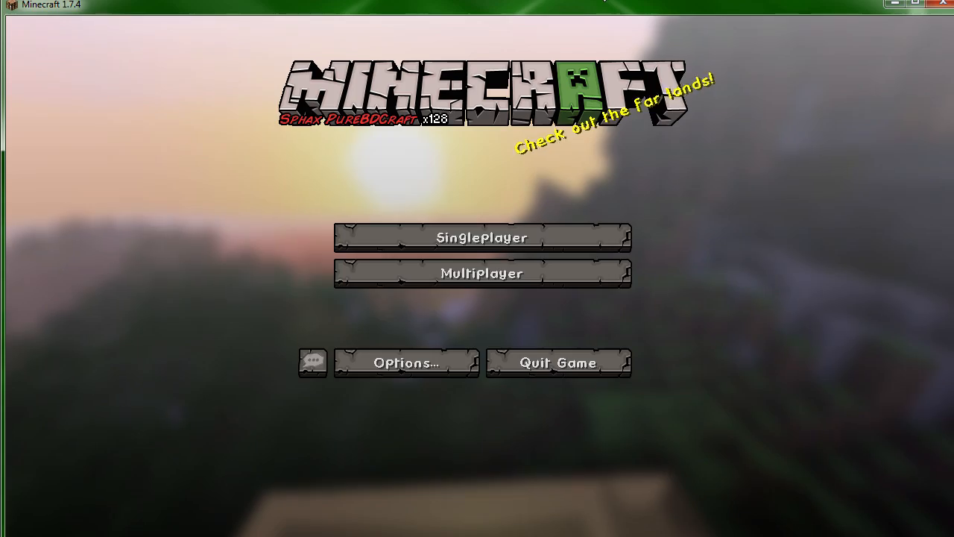
click(405, 362)
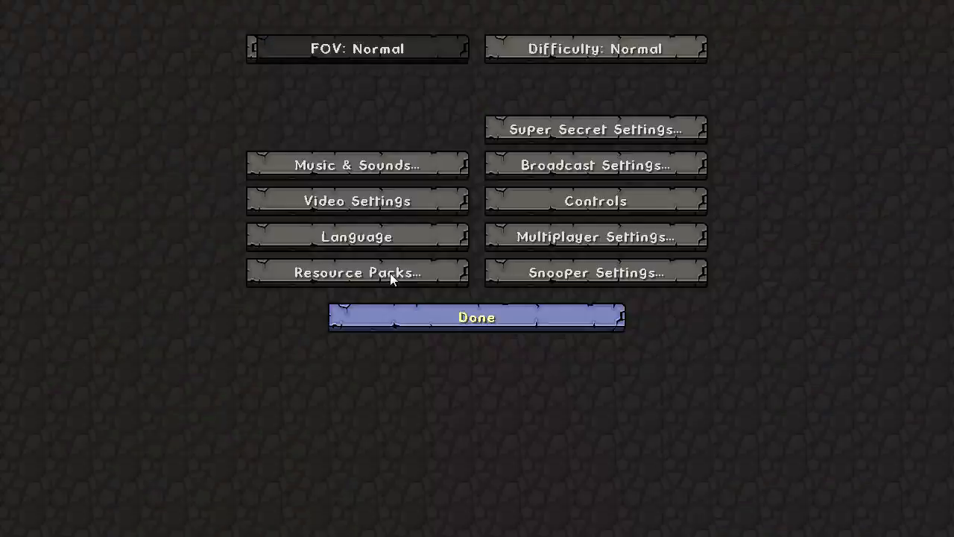
click(358, 271)
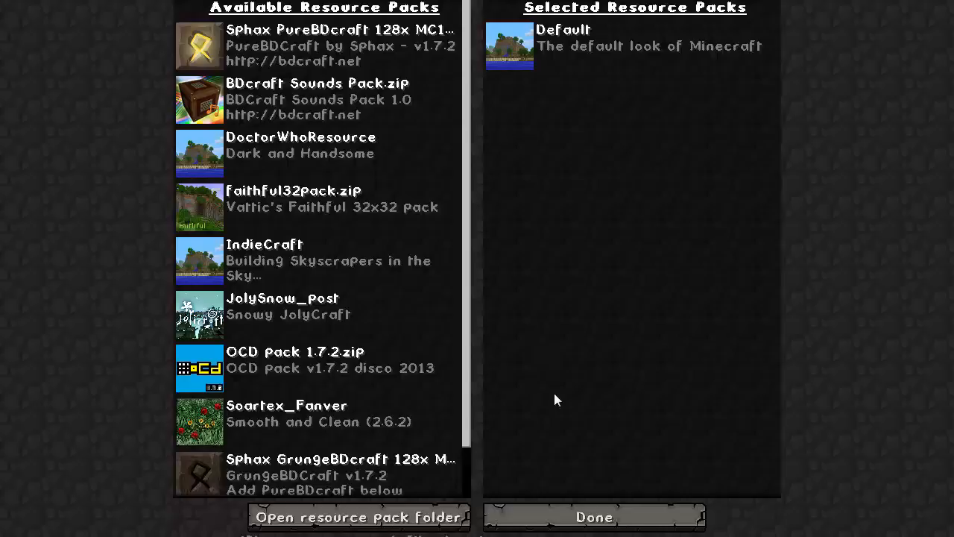
click(590, 515)
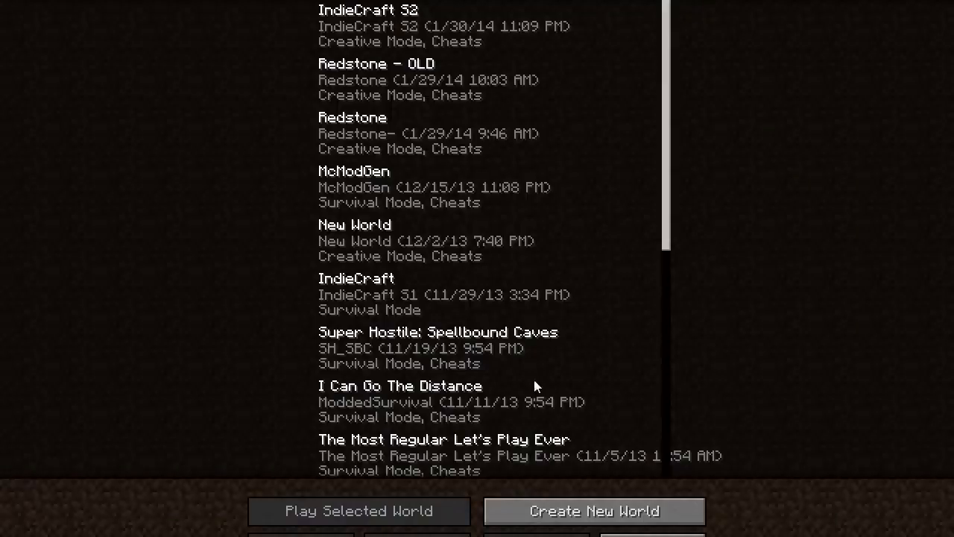
- Enter a saved Singleplayer world briefly, then quit back to Magic Launcher
click(354, 512)
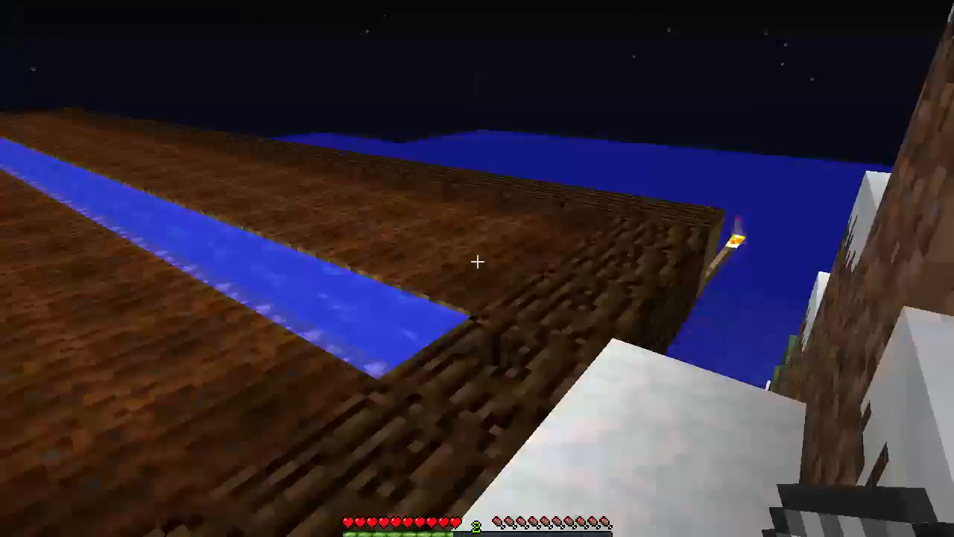
key(e)
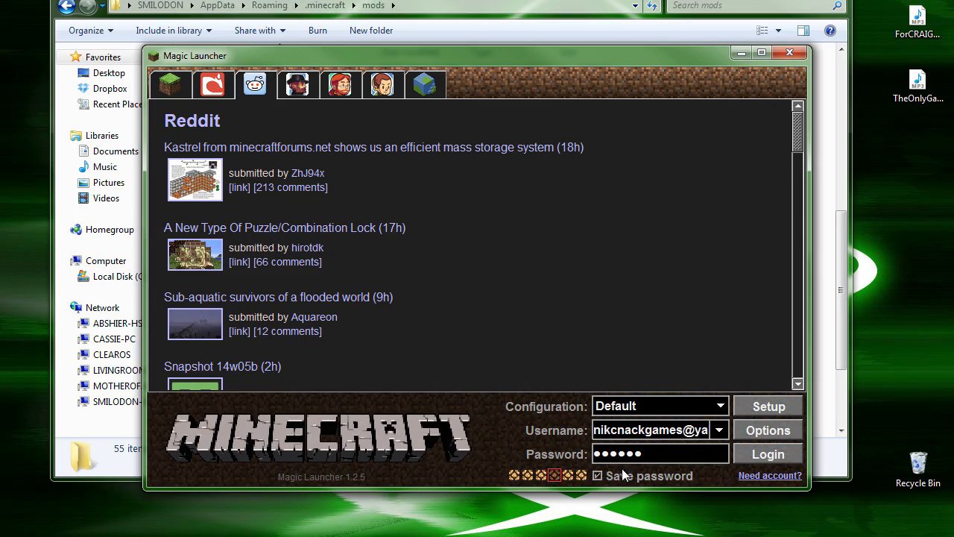
- Choose the McModGen_Forge configuration and log in, watching the Forge launch log scroll
click(719, 406)
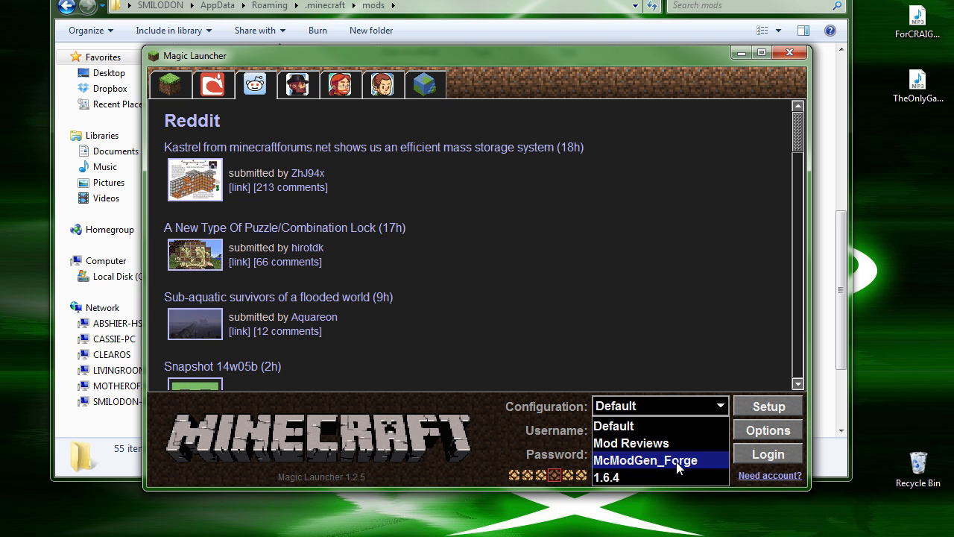
click(645, 459)
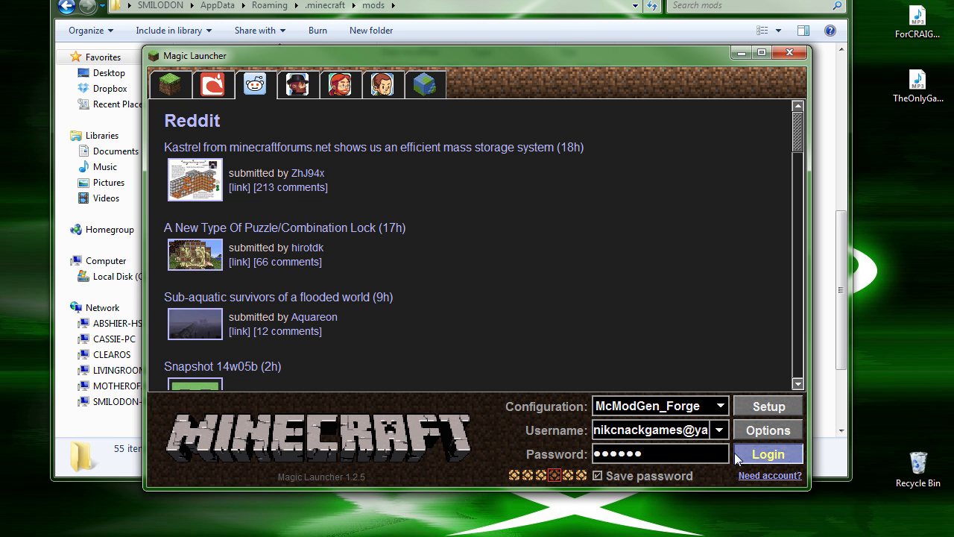
click(767, 454)
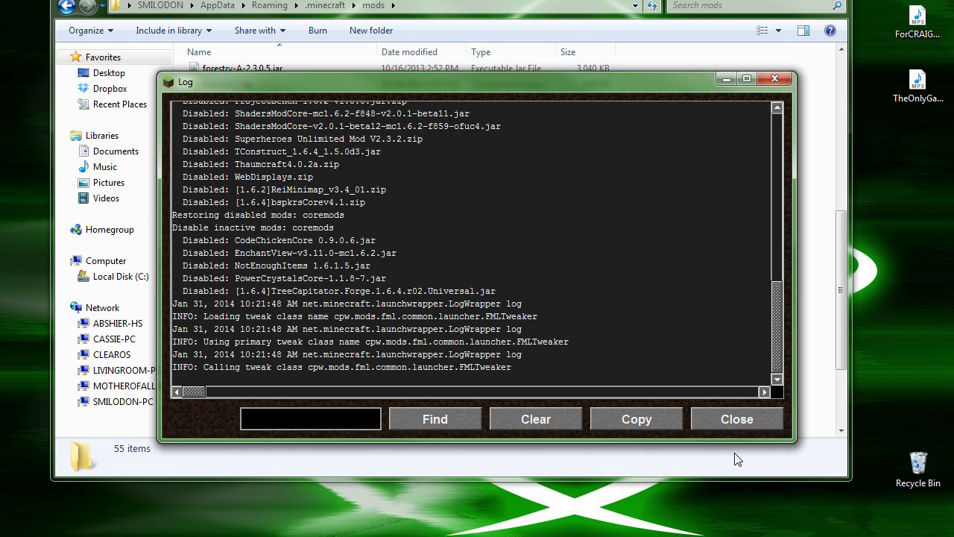
scroll(down, 3)
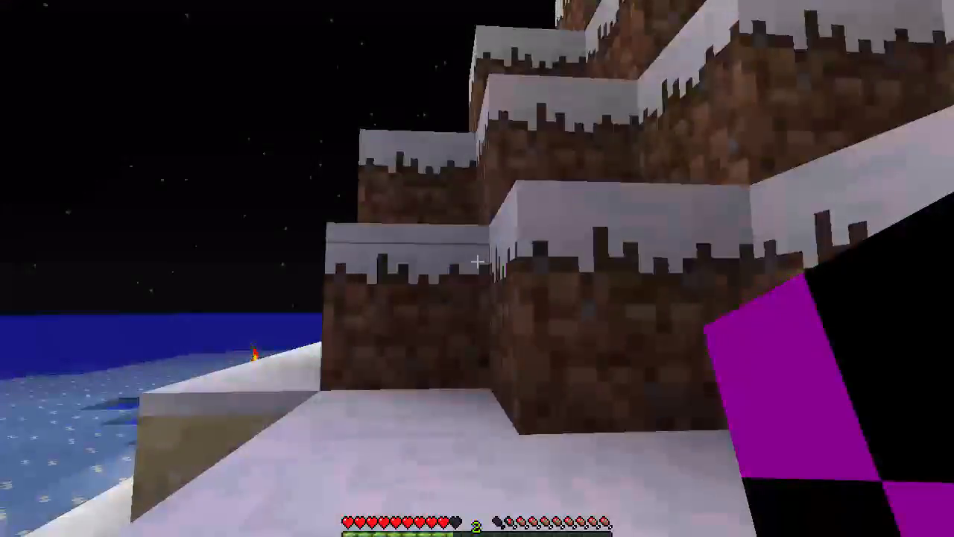
- Use the inventory to pick the mod's magenta-and-black block and place it in the snowy world
key(e)
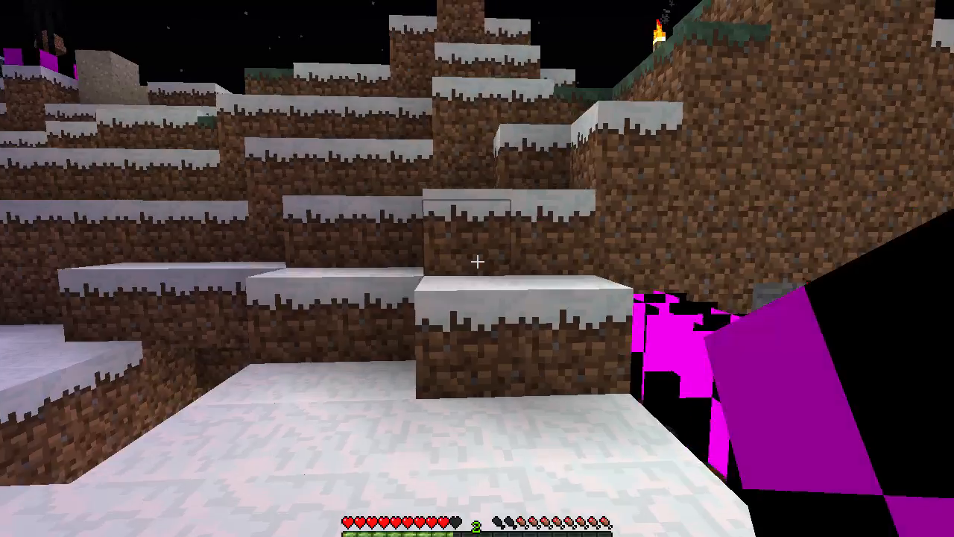
key(e)
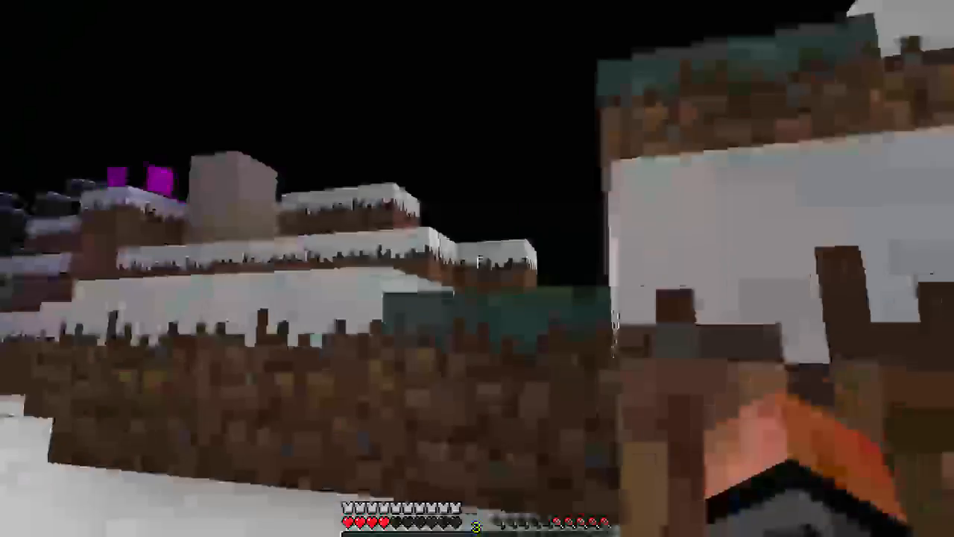
mouse_move(477, 262)
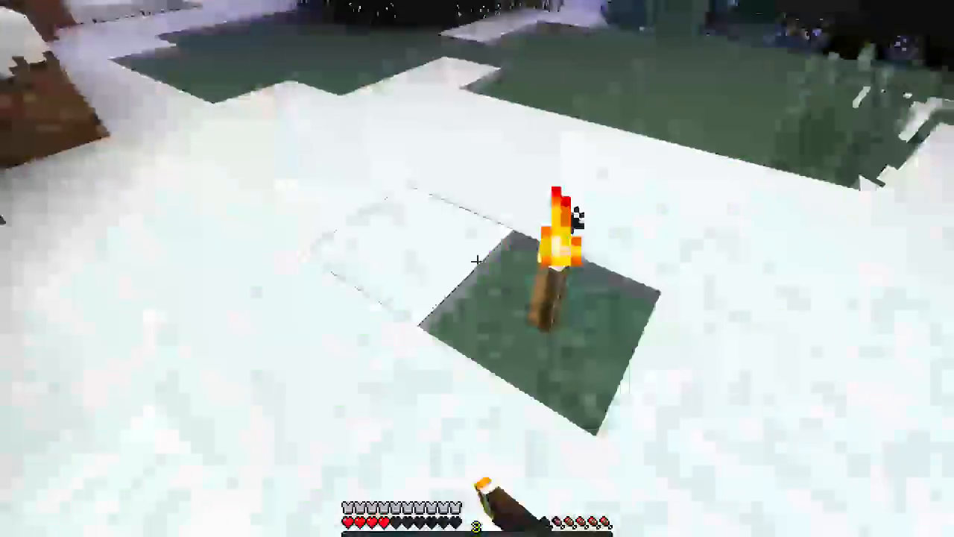
mouse_move(477, 261)
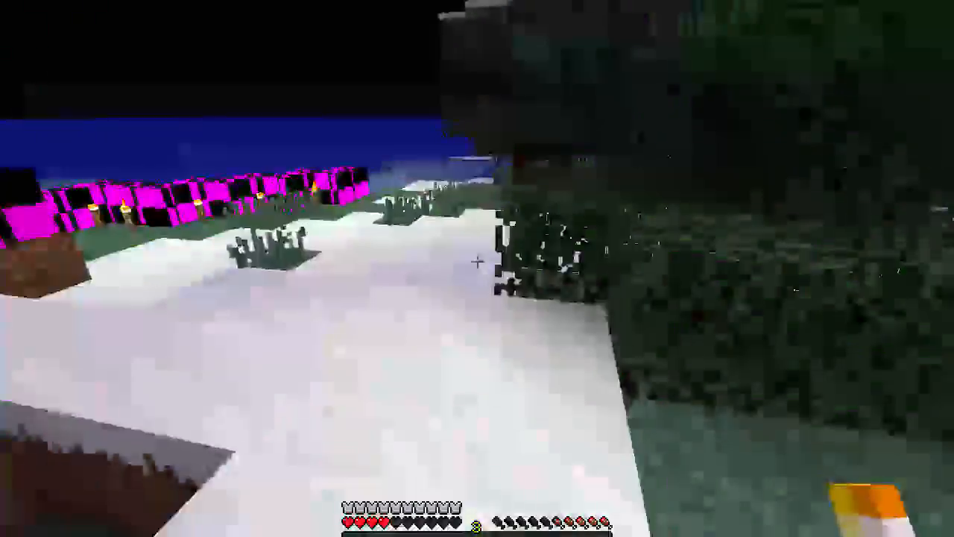